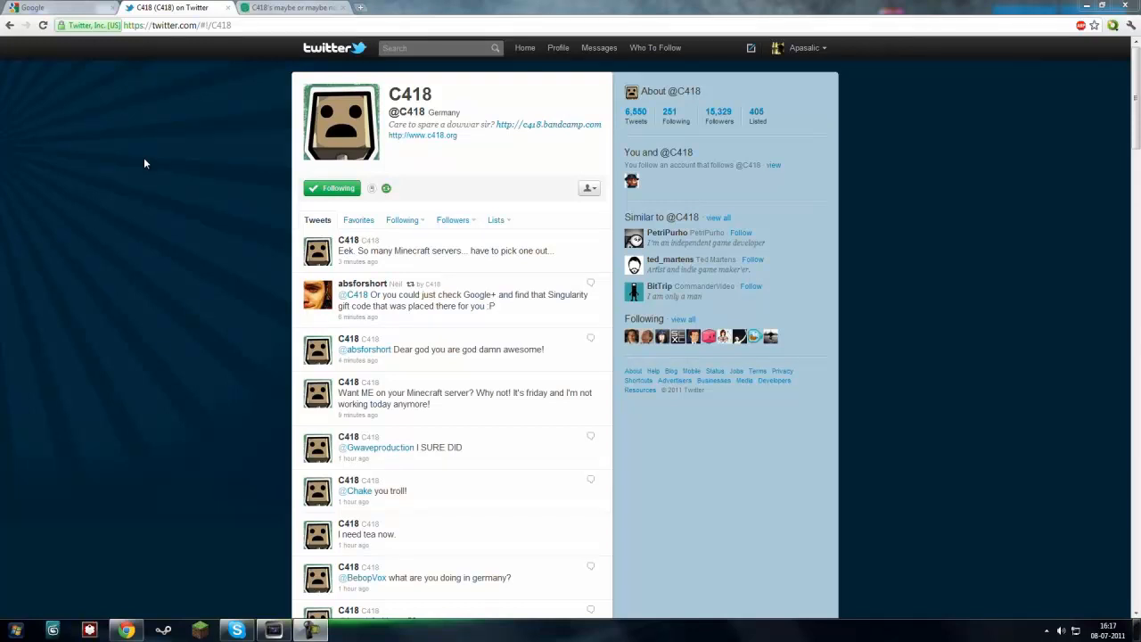
# Switch to C418's Tumblr post and highlight Sand, Stone and Gravel in the changed-sounds list while reading
pyautogui.doubleClick(419, 93)
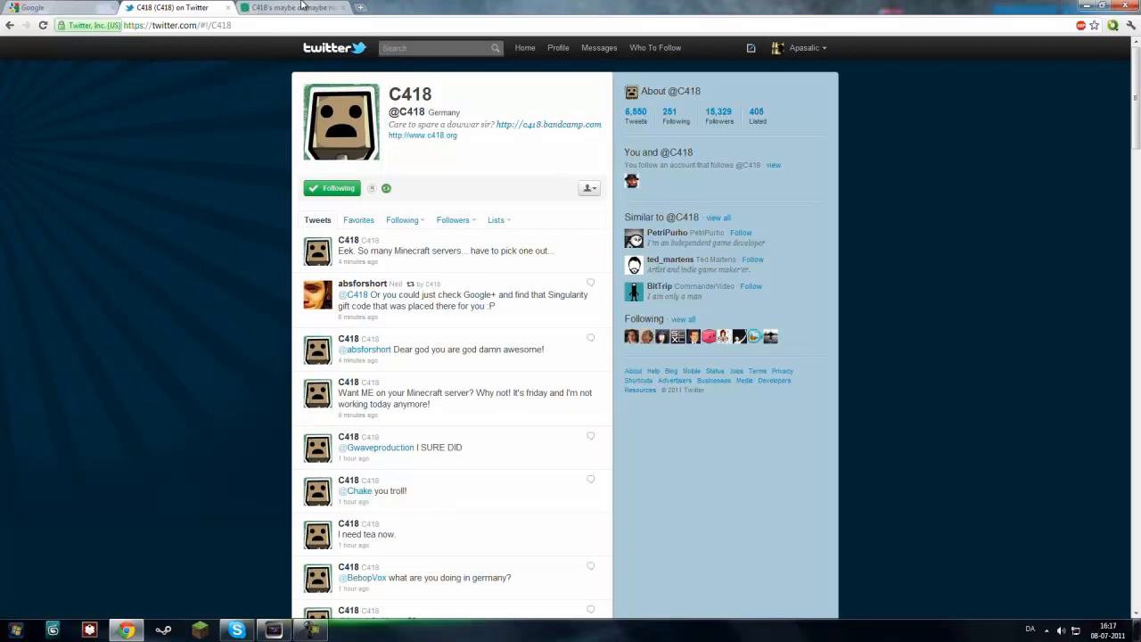
pyautogui.click(285, 7)
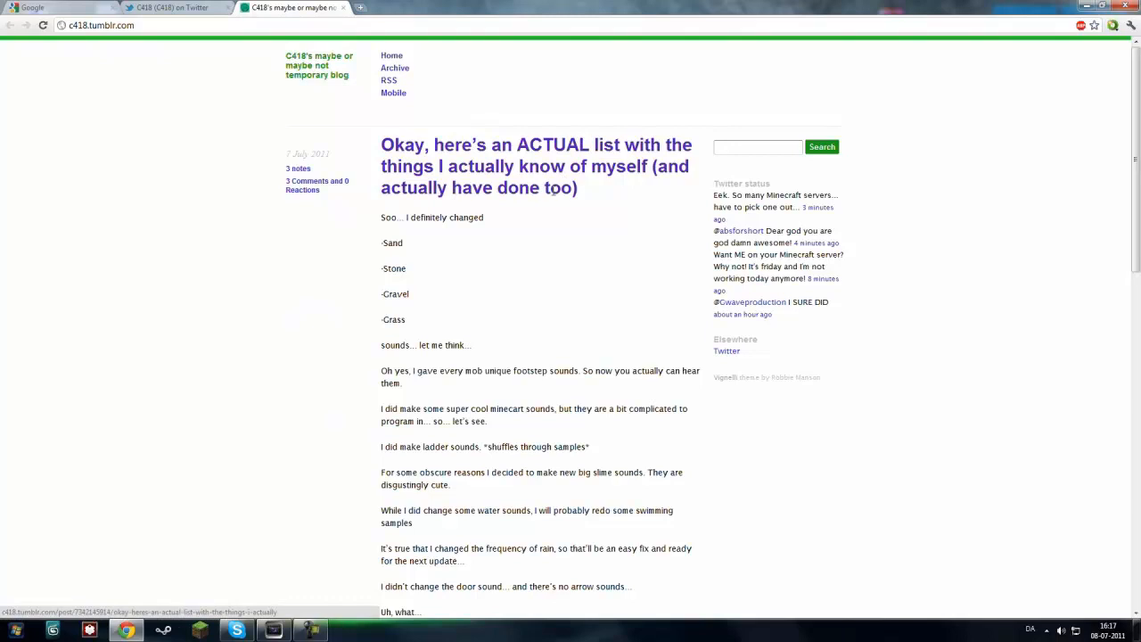
pyautogui.moveTo(381, 143); pyautogui.dragTo(454, 217)
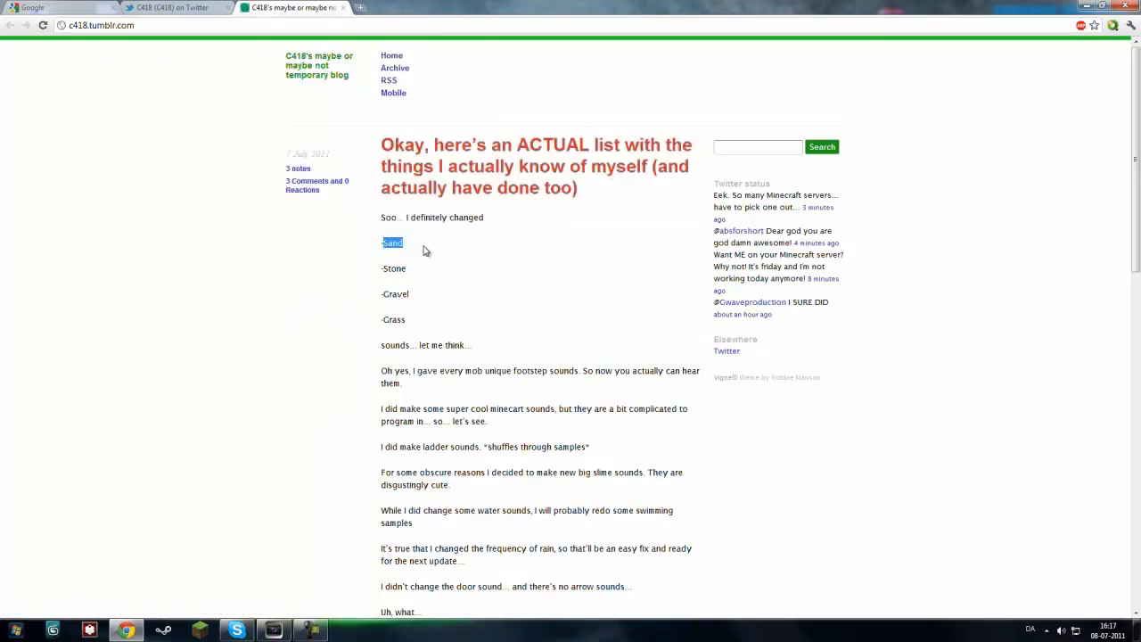
pyautogui.doubleClick(393, 268)
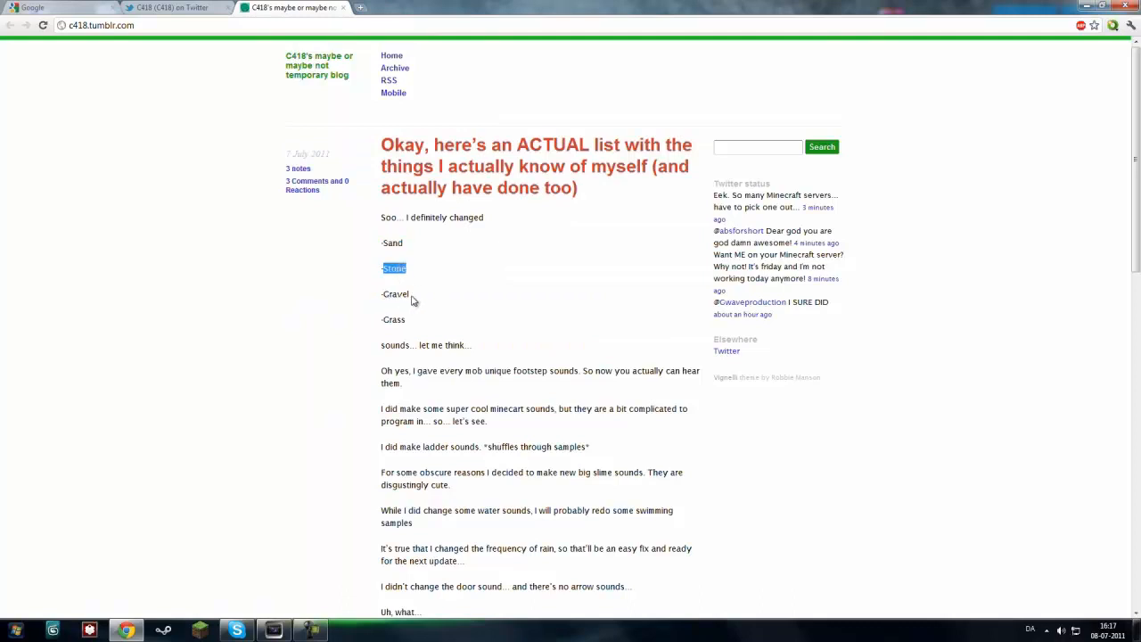
pyautogui.doubleClick(396, 292)
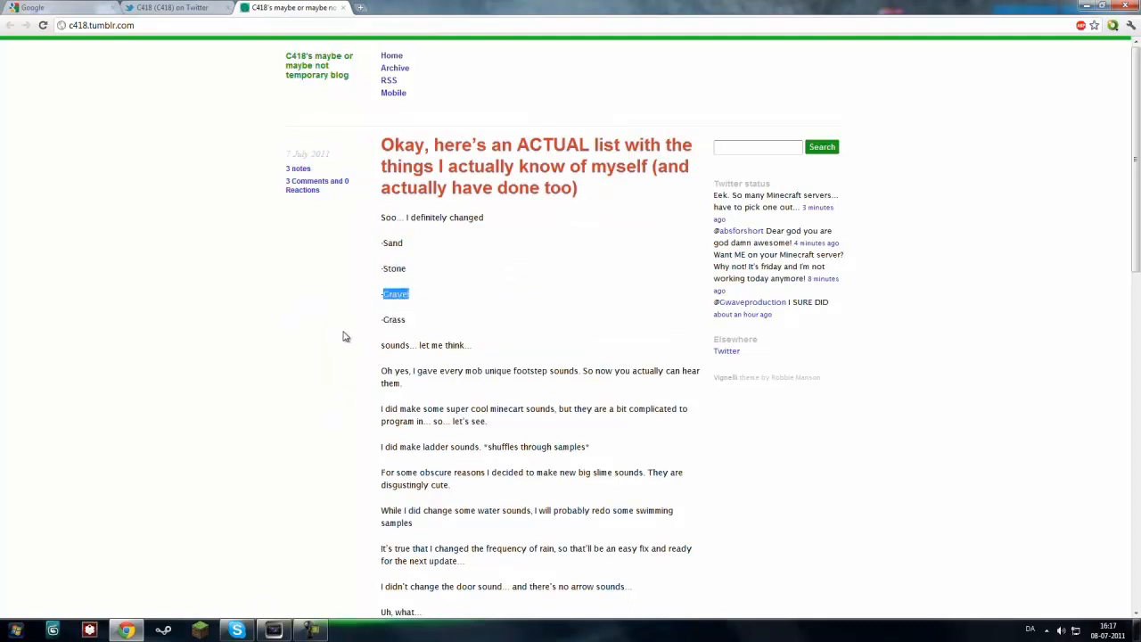
pyautogui.moveTo(371, 346)
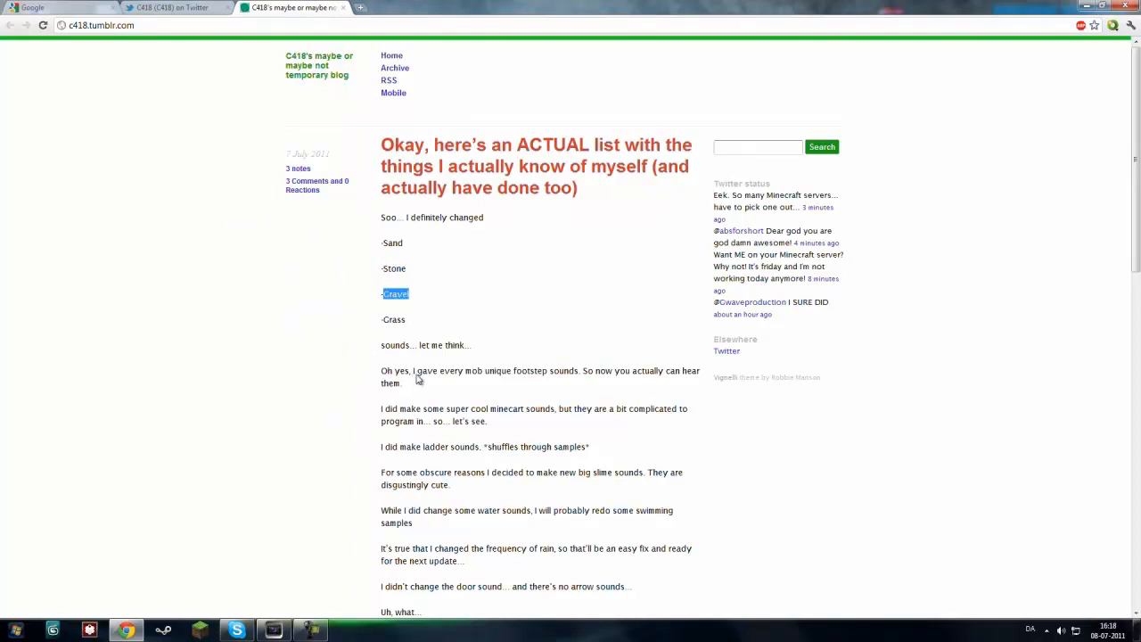
pyautogui.moveTo(521, 374)
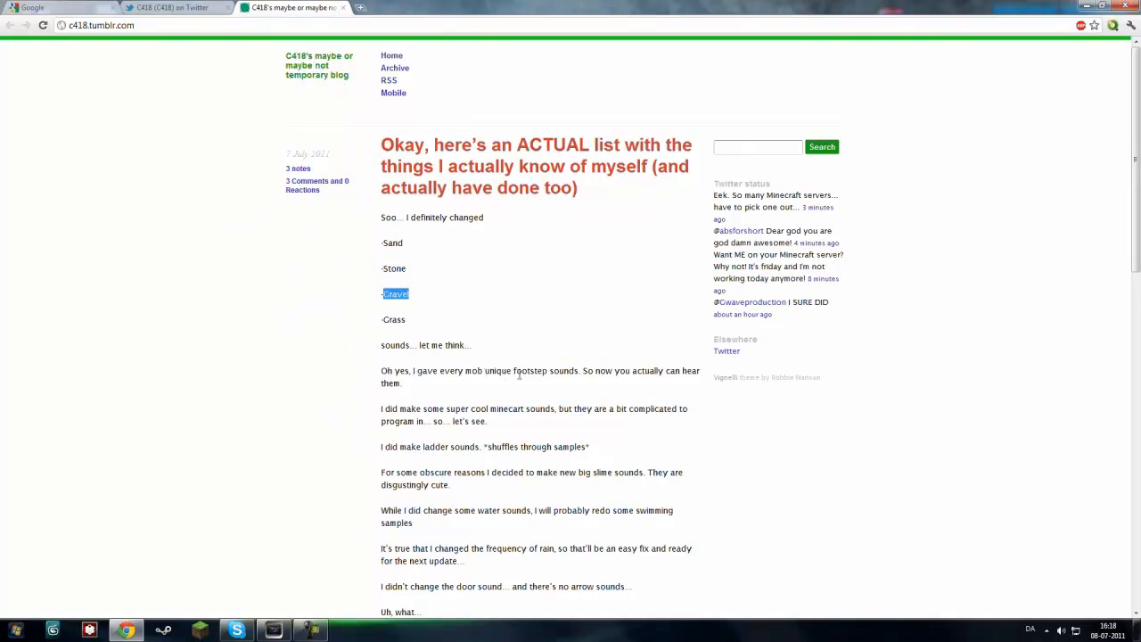
pyautogui.click(321, 351)
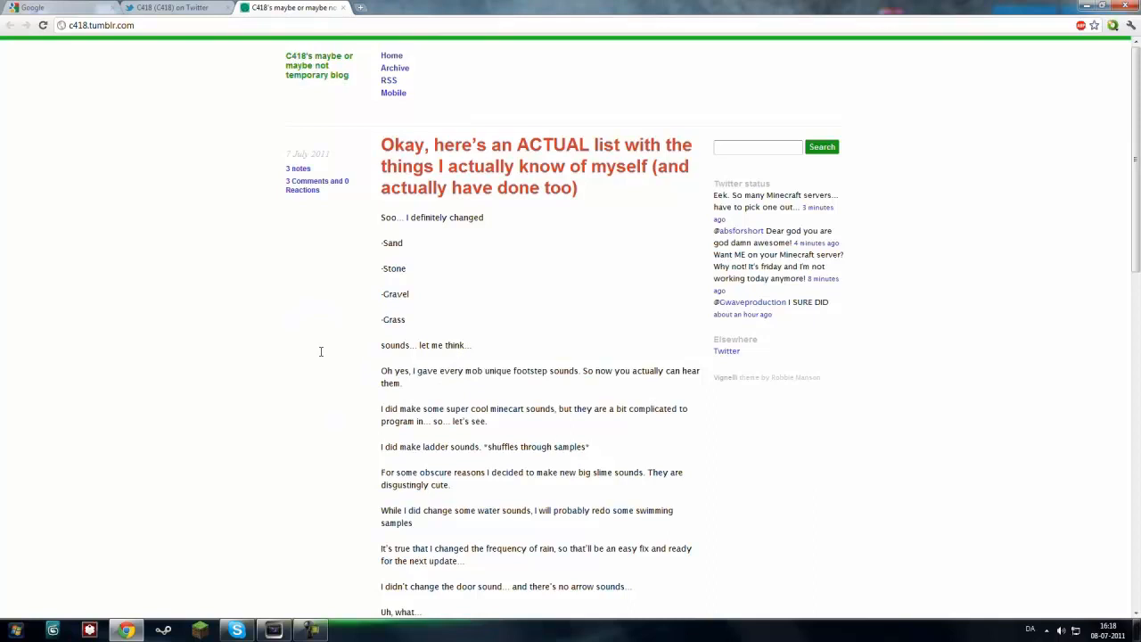
pyautogui.moveTo(321, 356)
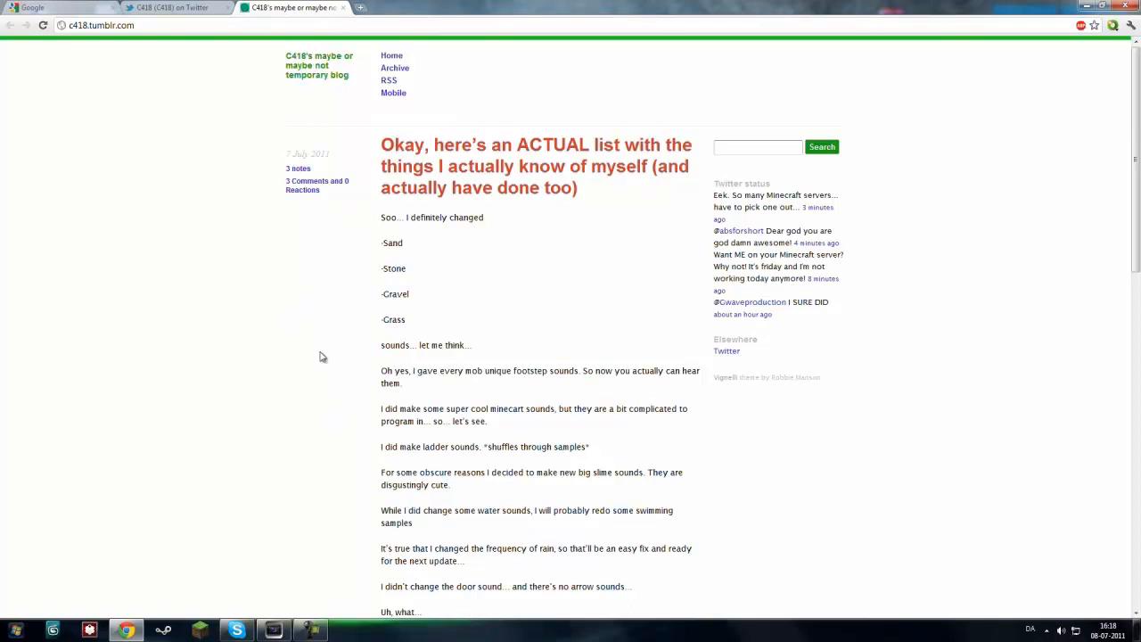
pyautogui.moveTo(310, 360)
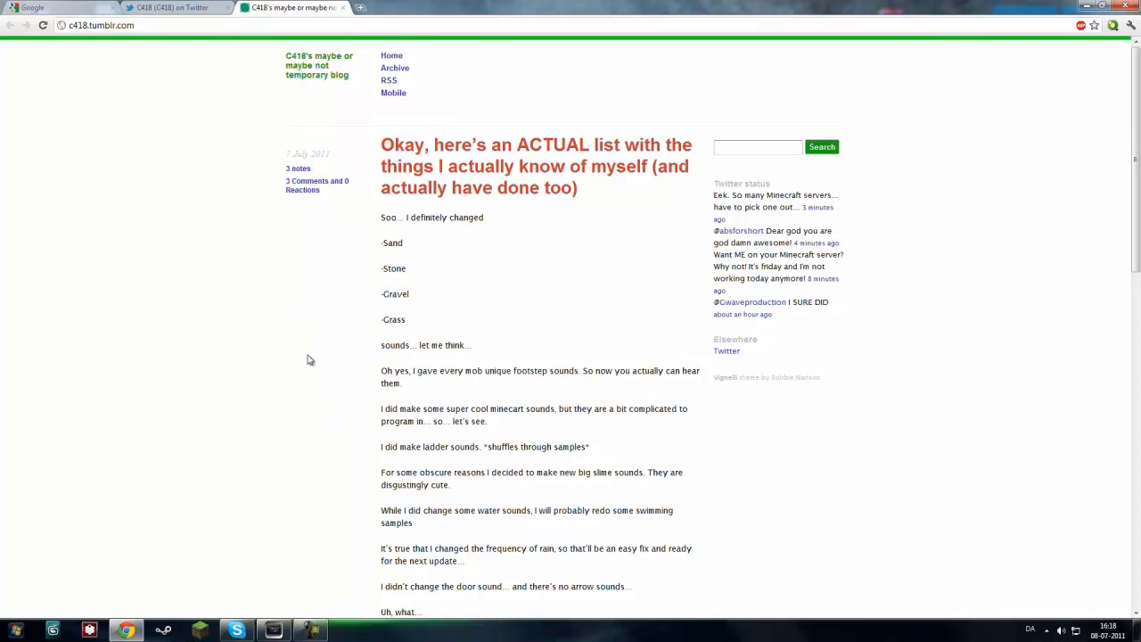
pyautogui.moveTo(280, 364)
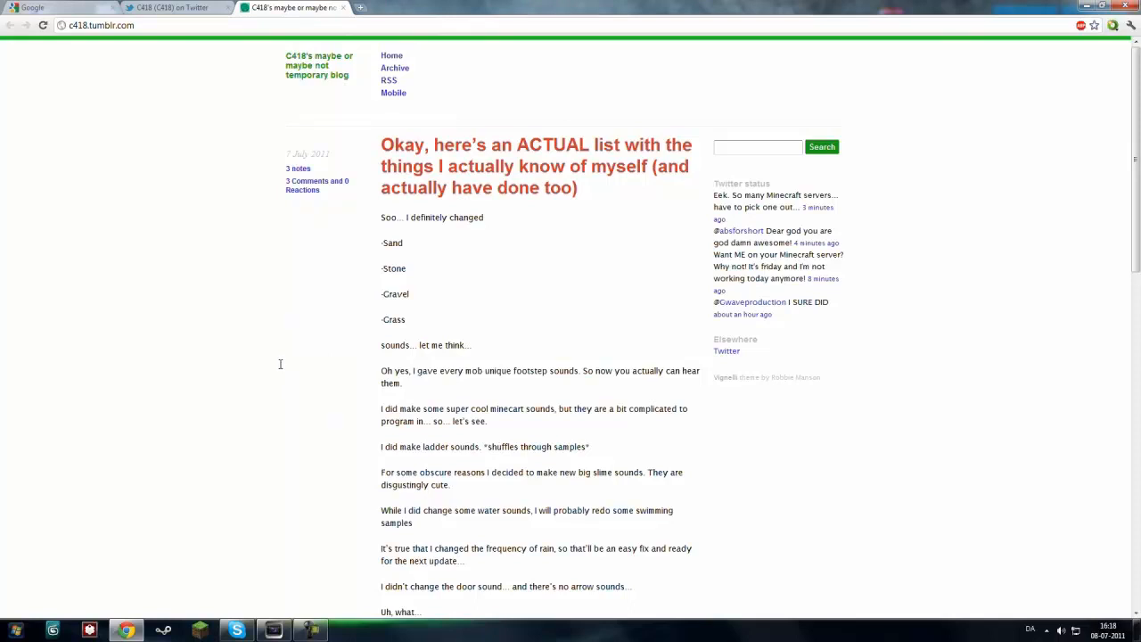
pyautogui.scroll(-3)
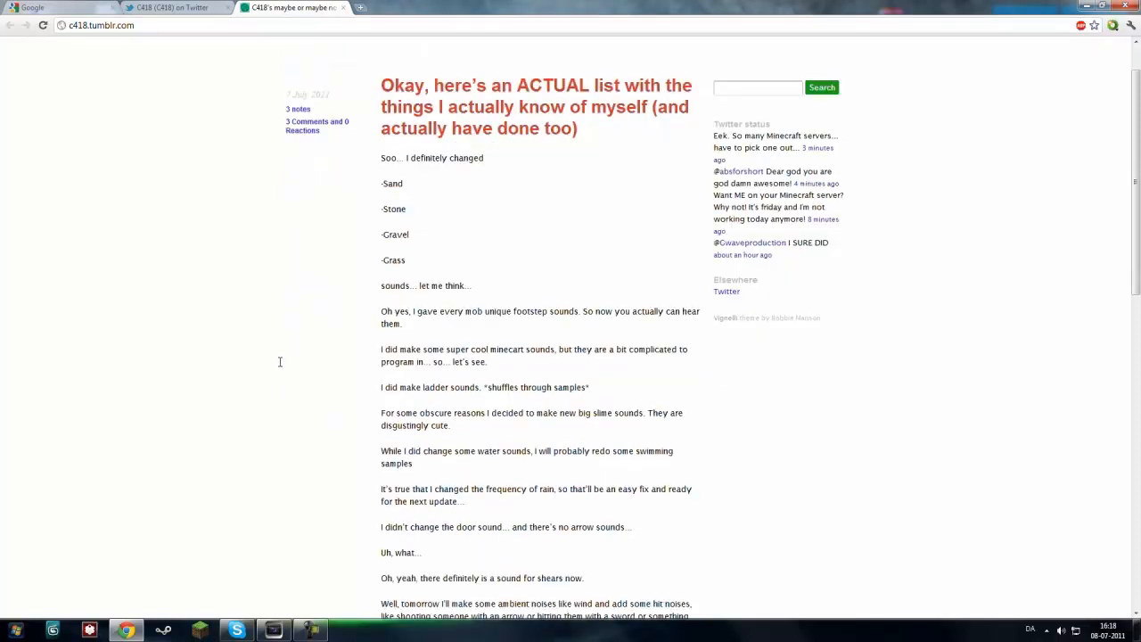
pyautogui.moveTo(452, 357)
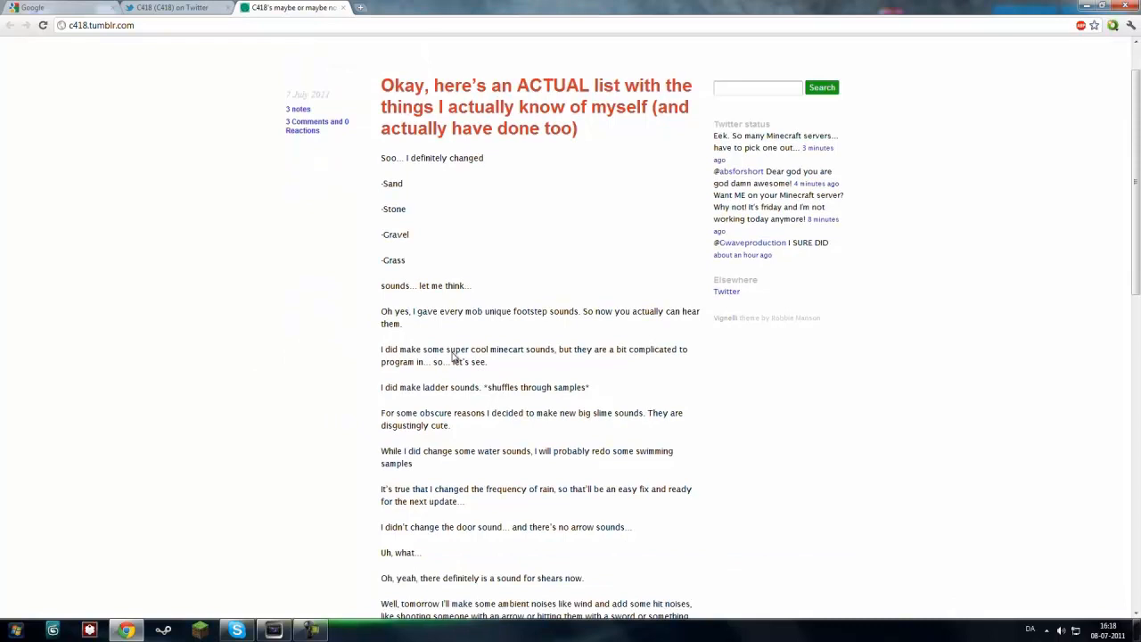
pyautogui.moveTo(492, 359)
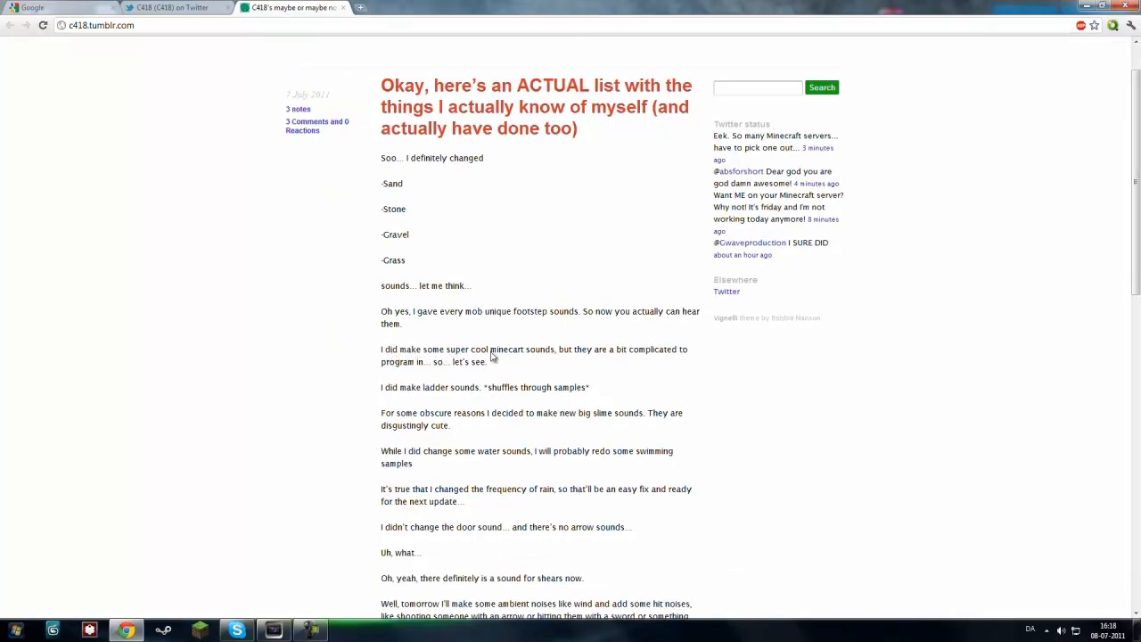
pyautogui.moveTo(480, 366)
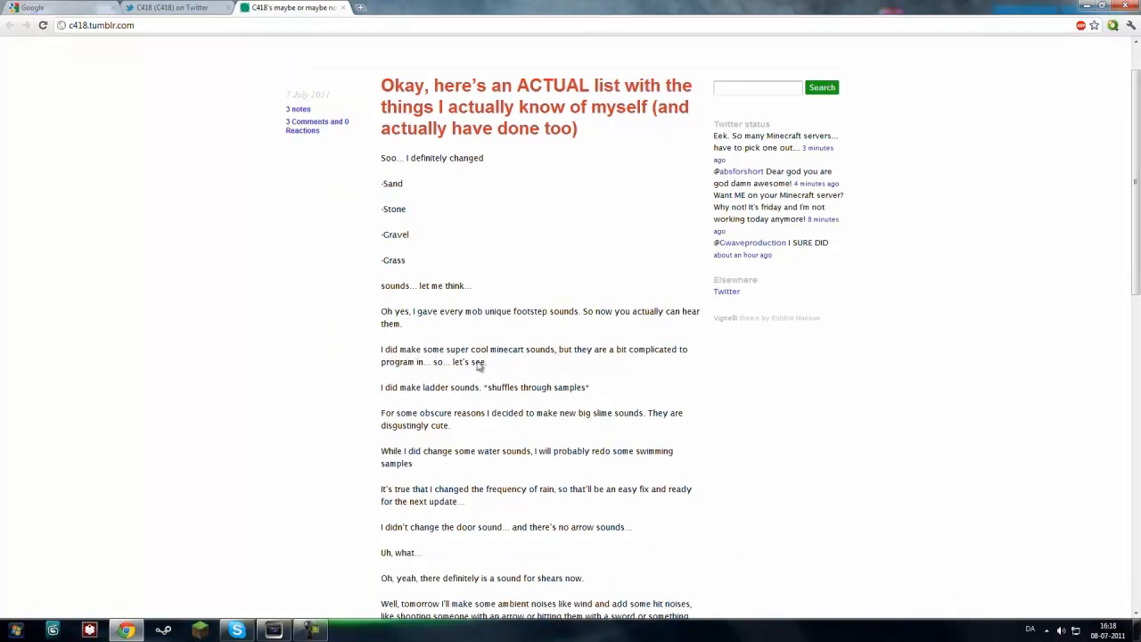
pyautogui.moveTo(303, 367)
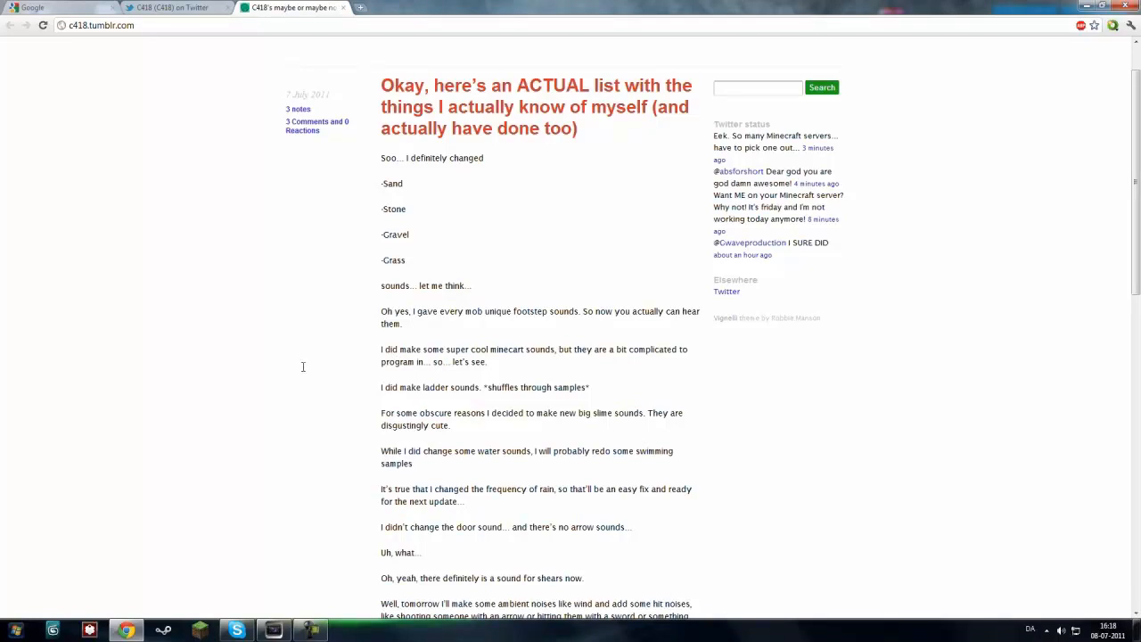
pyautogui.moveTo(503, 367)
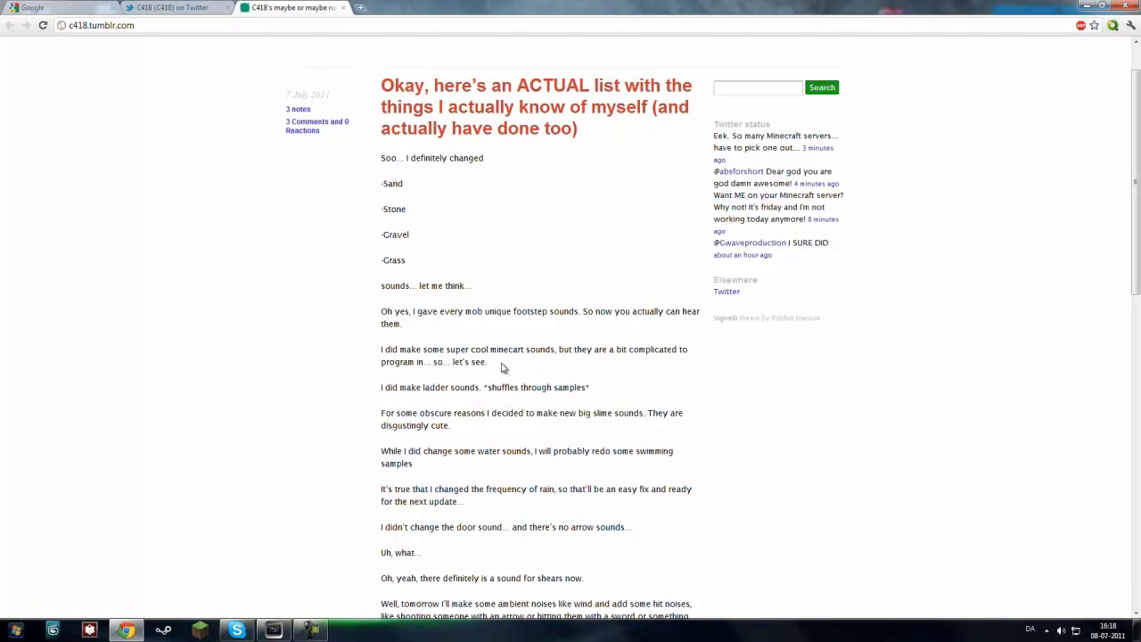
pyautogui.moveTo(356, 380)
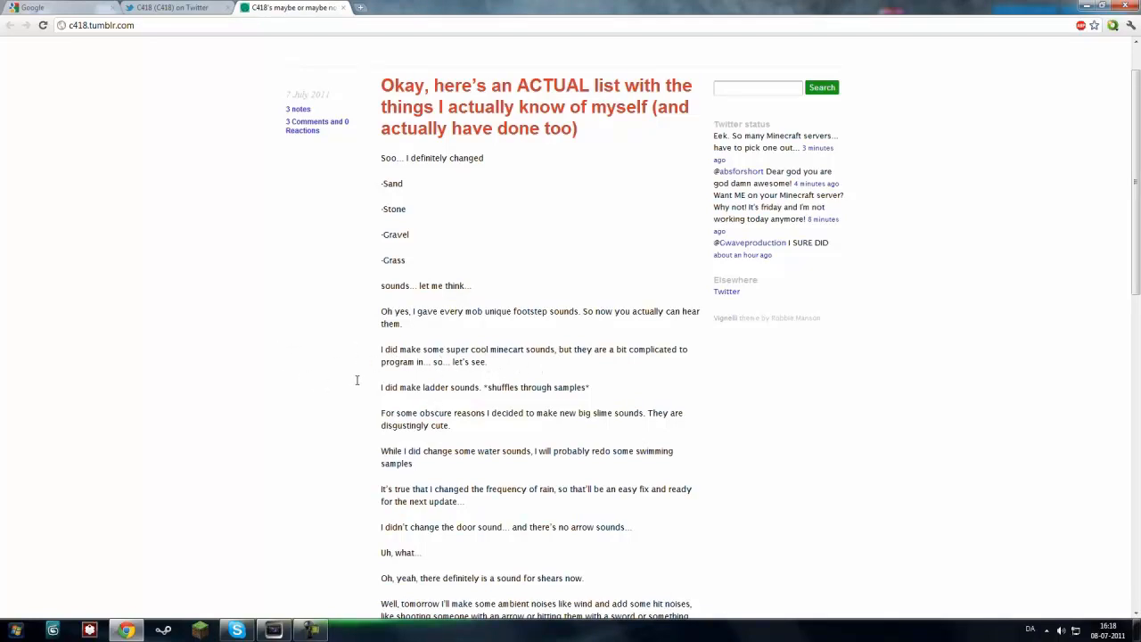
pyautogui.moveTo(442, 392)
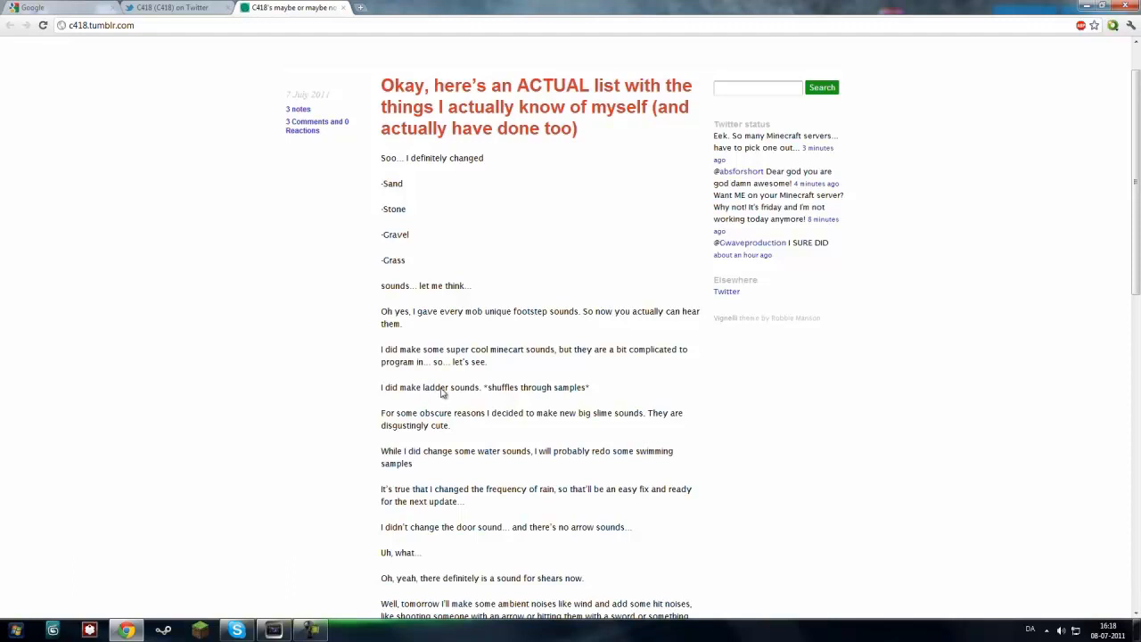
pyautogui.moveTo(335, 414)
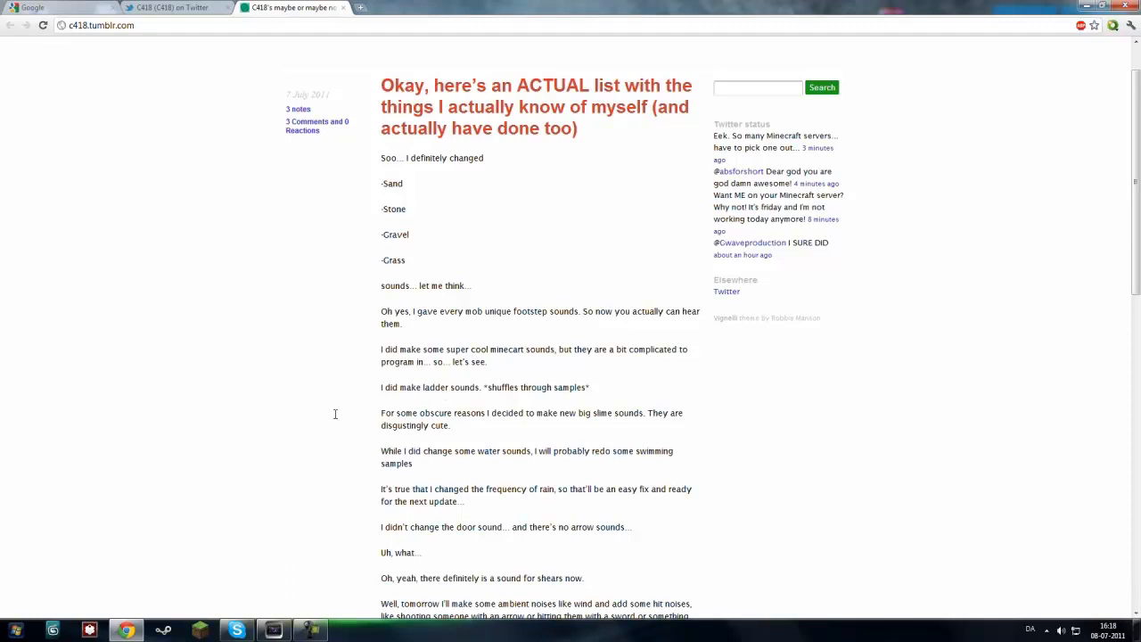
pyautogui.scroll(-3)
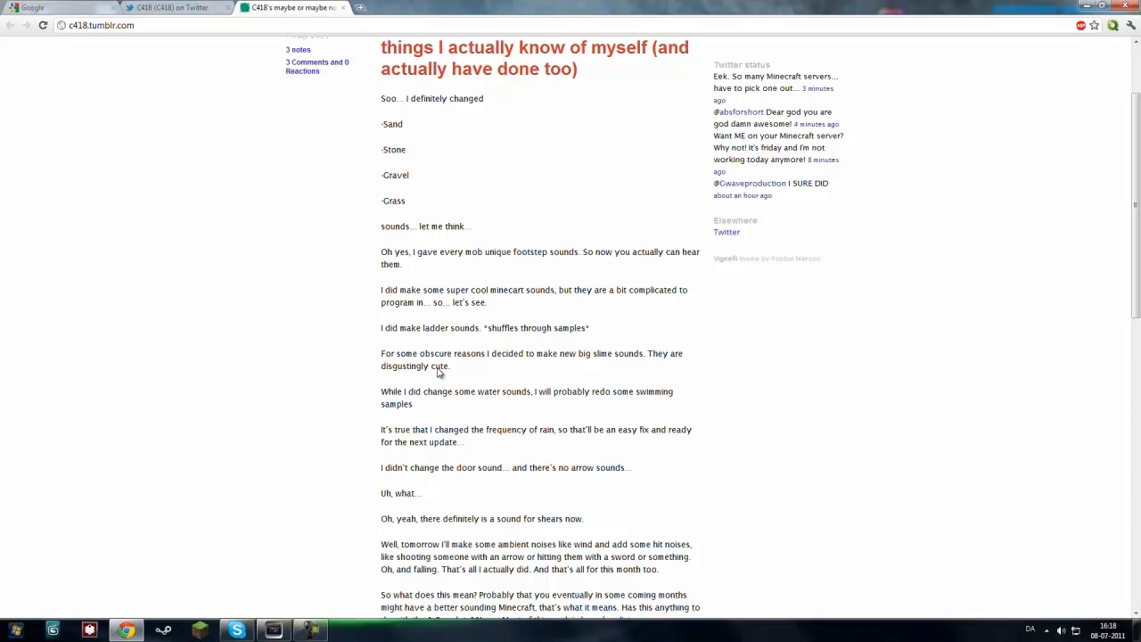
pyautogui.moveTo(556, 364)
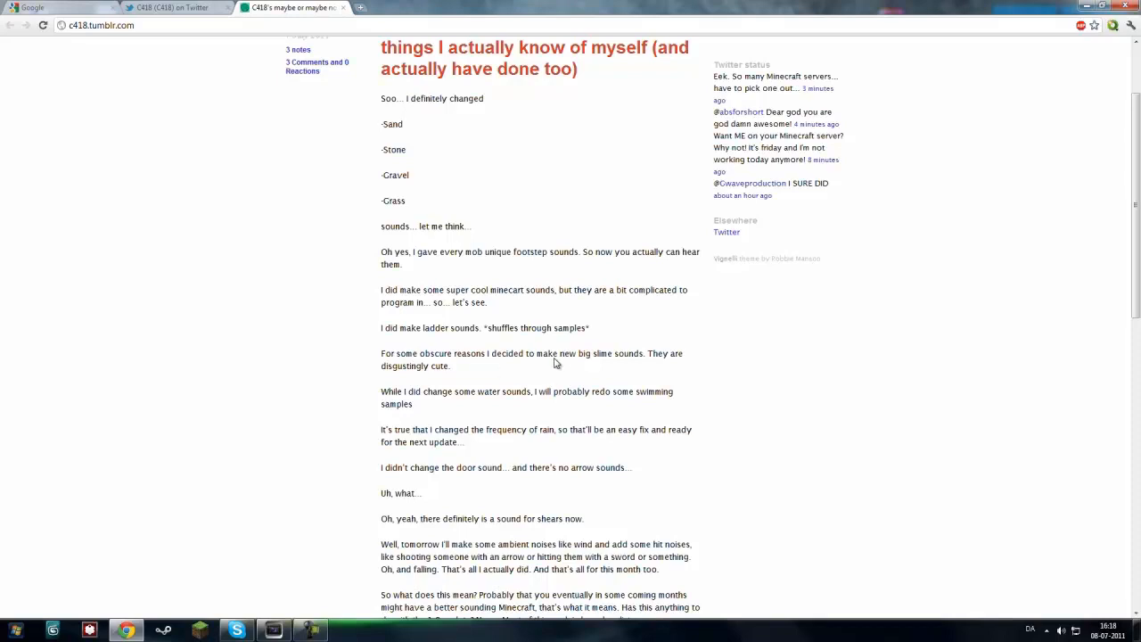
pyautogui.moveTo(450, 369)
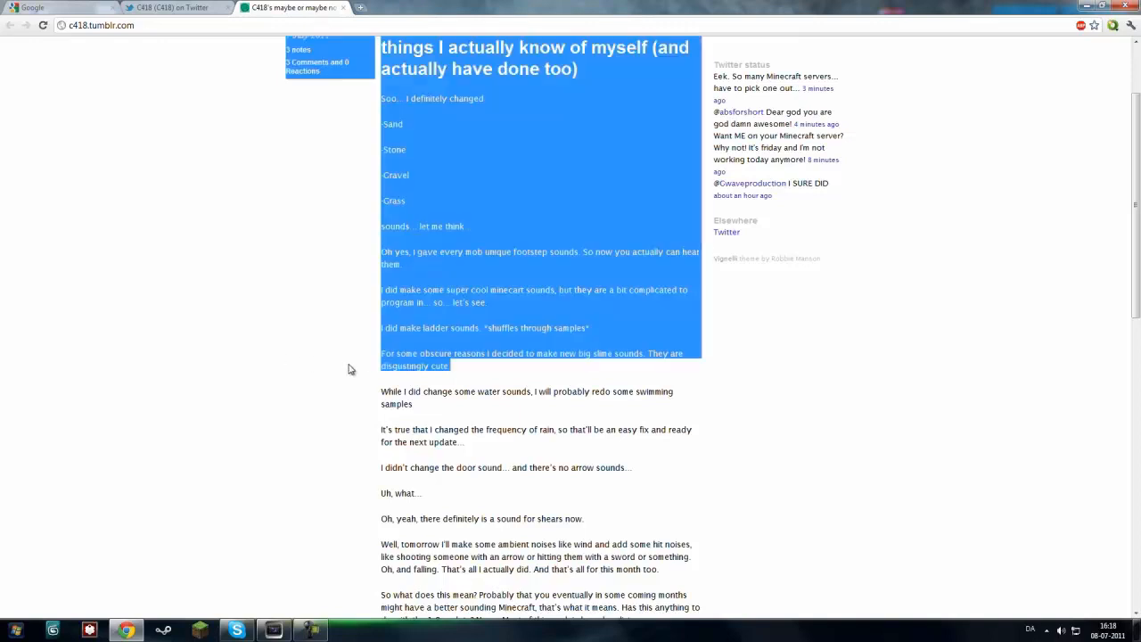
pyautogui.click(319, 389)
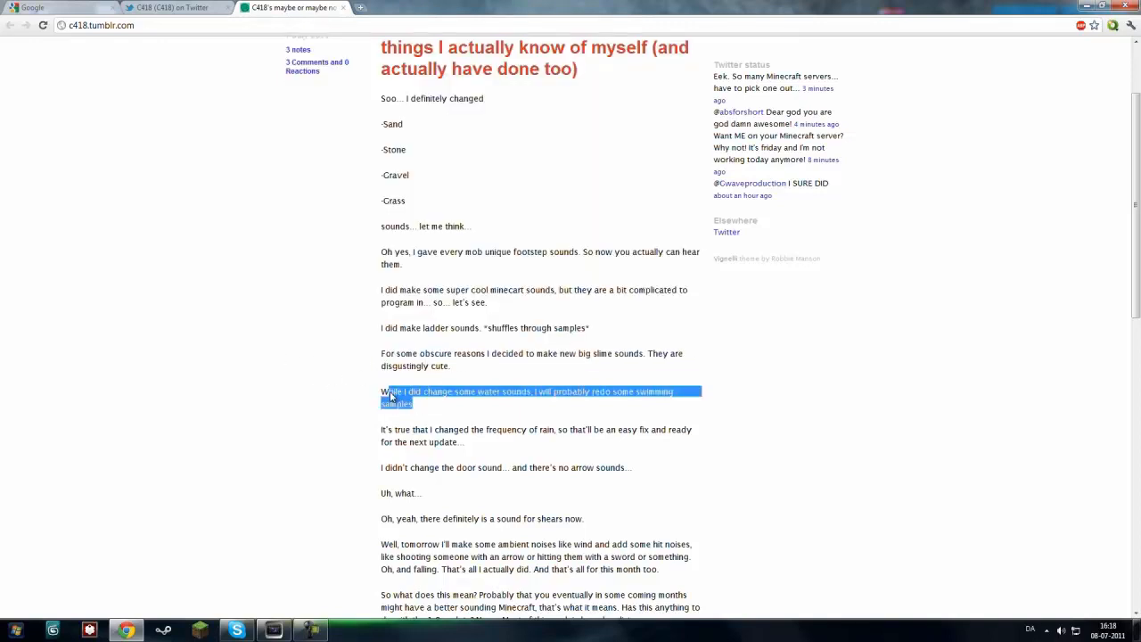
pyautogui.click(633, 393)
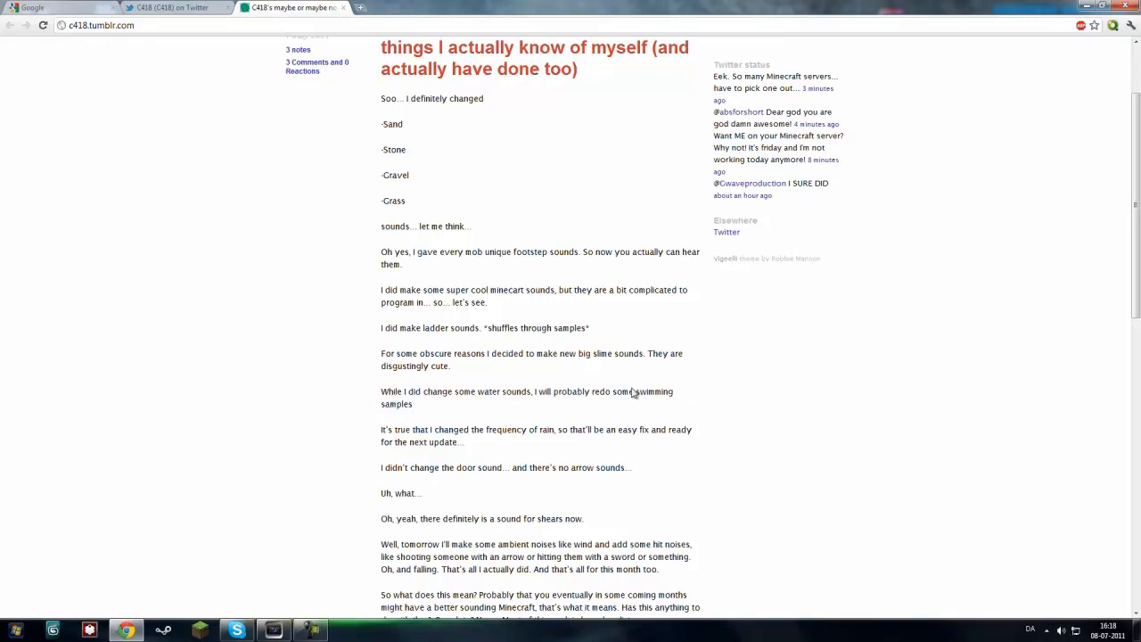
pyautogui.moveTo(353, 410)
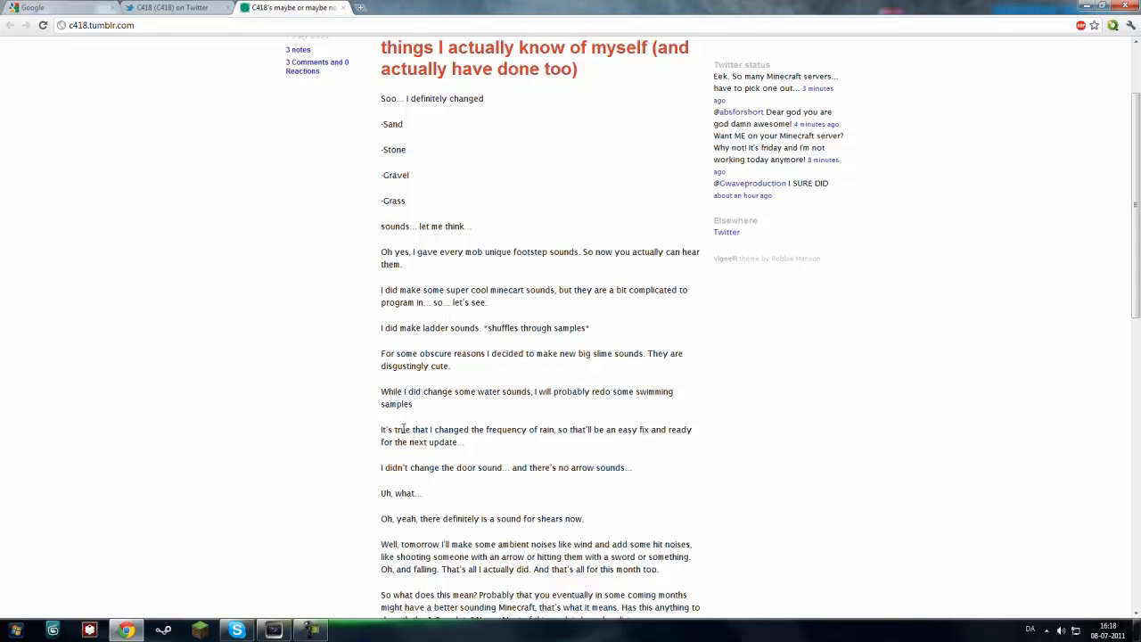
pyautogui.moveTo(456, 449)
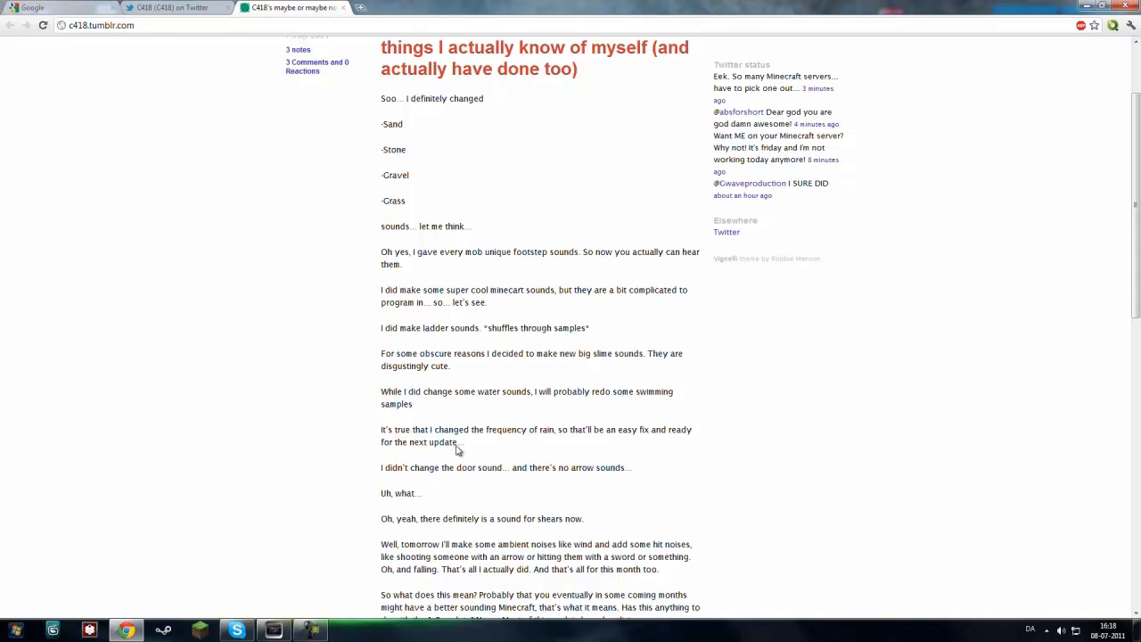
pyautogui.moveTo(464, 455)
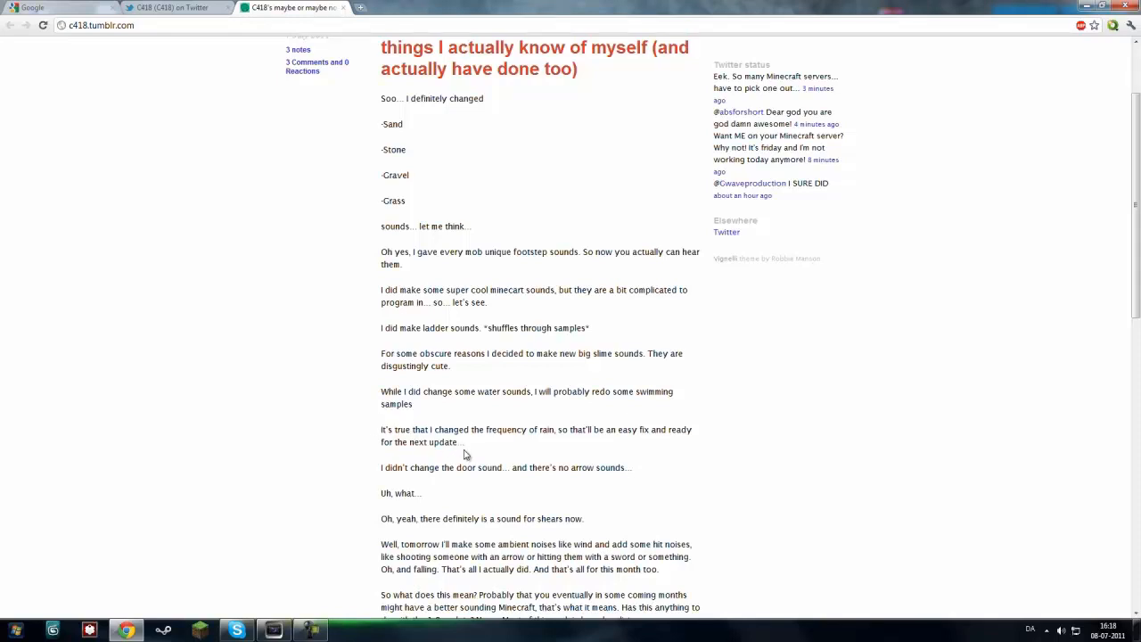
pyautogui.moveTo(506, 430)
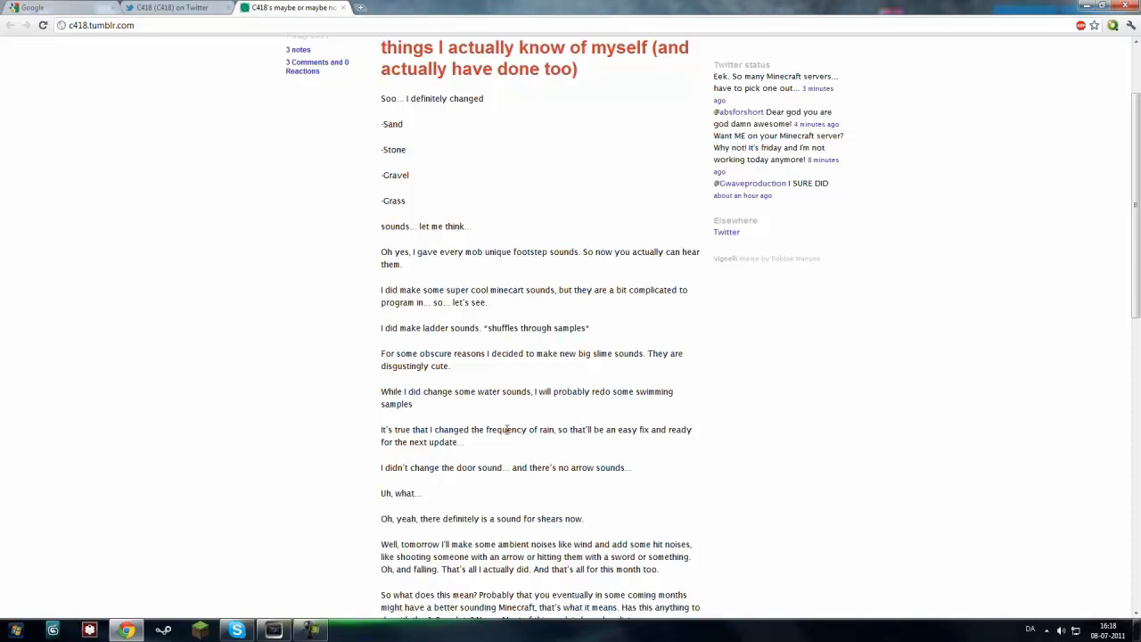
pyautogui.moveTo(564, 440)
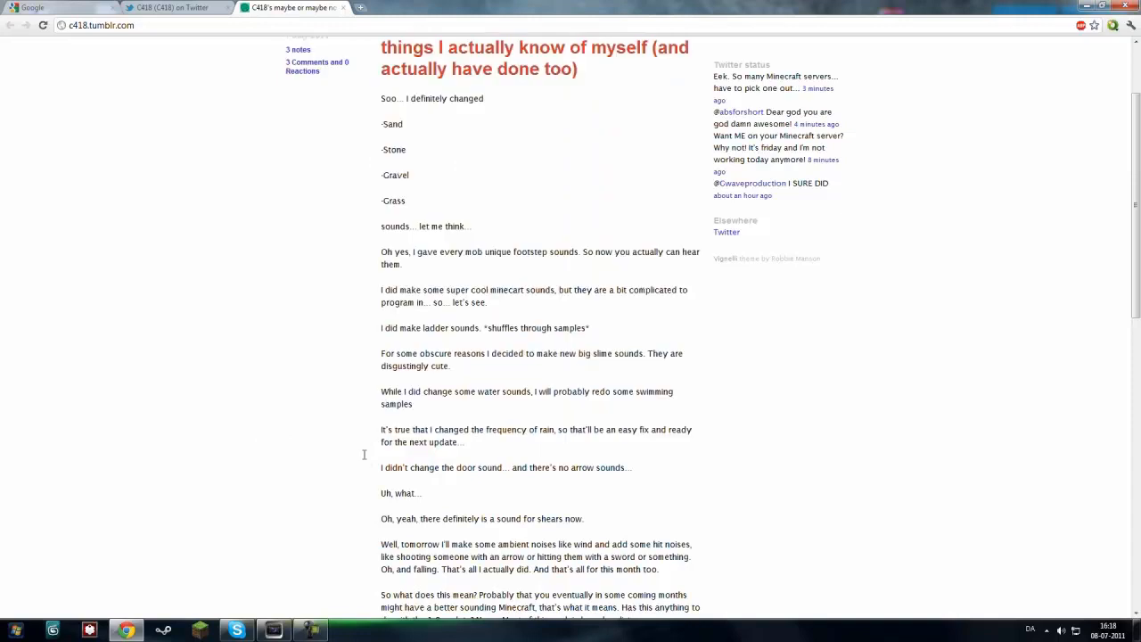
pyautogui.moveTo(421, 481)
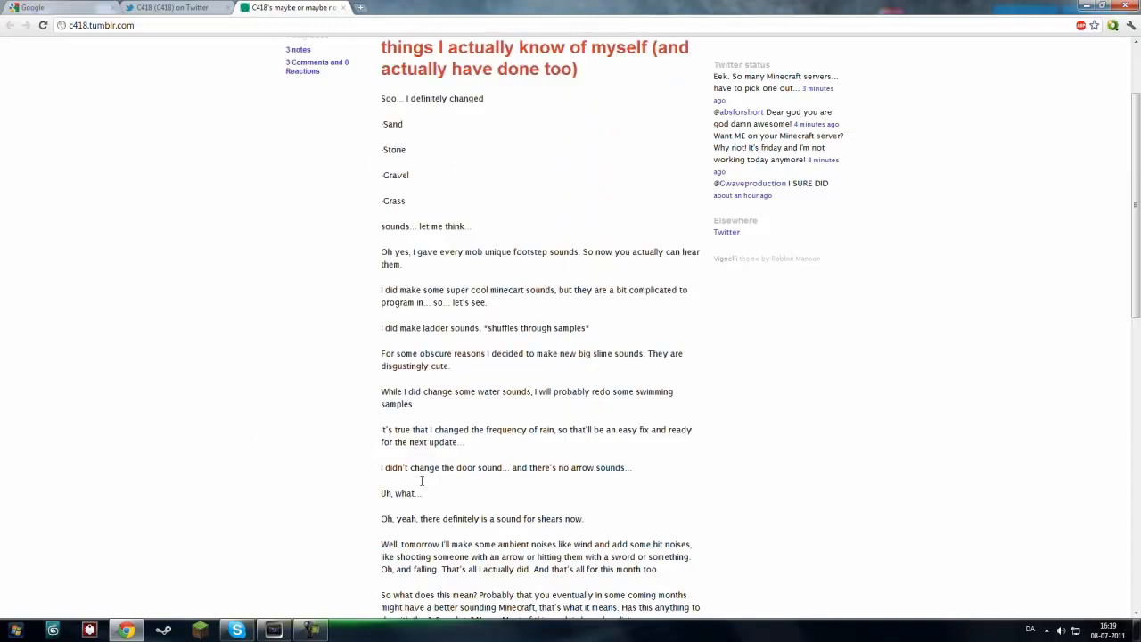
# Scroll through the post to its closing paragraph, then back up to the title
pyautogui.scroll(-3)
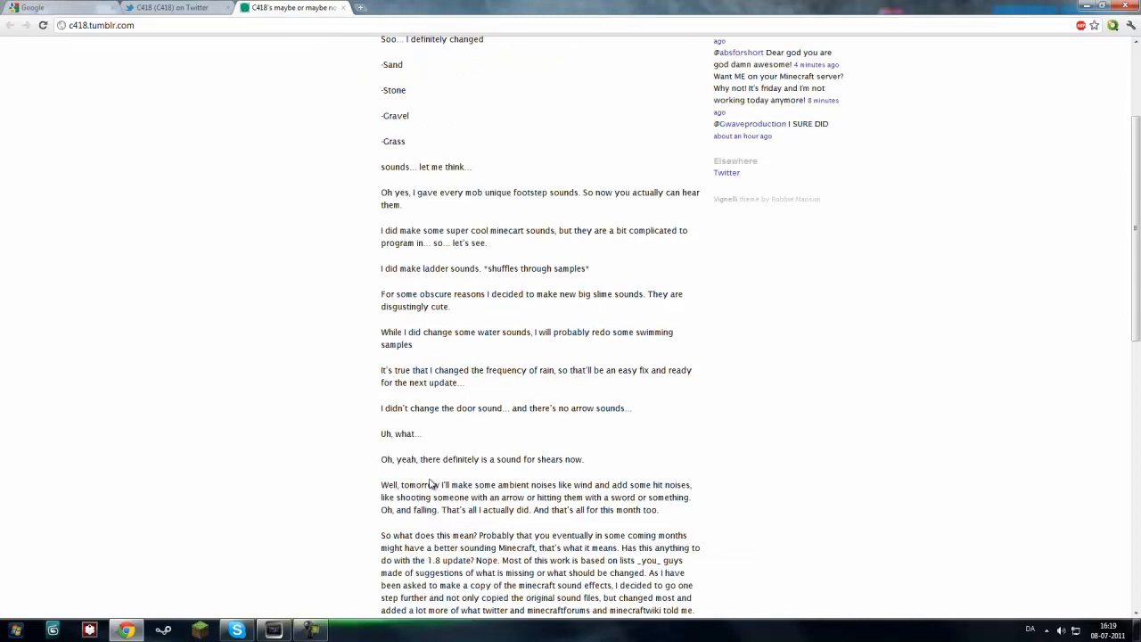
pyautogui.moveTo(431, 462)
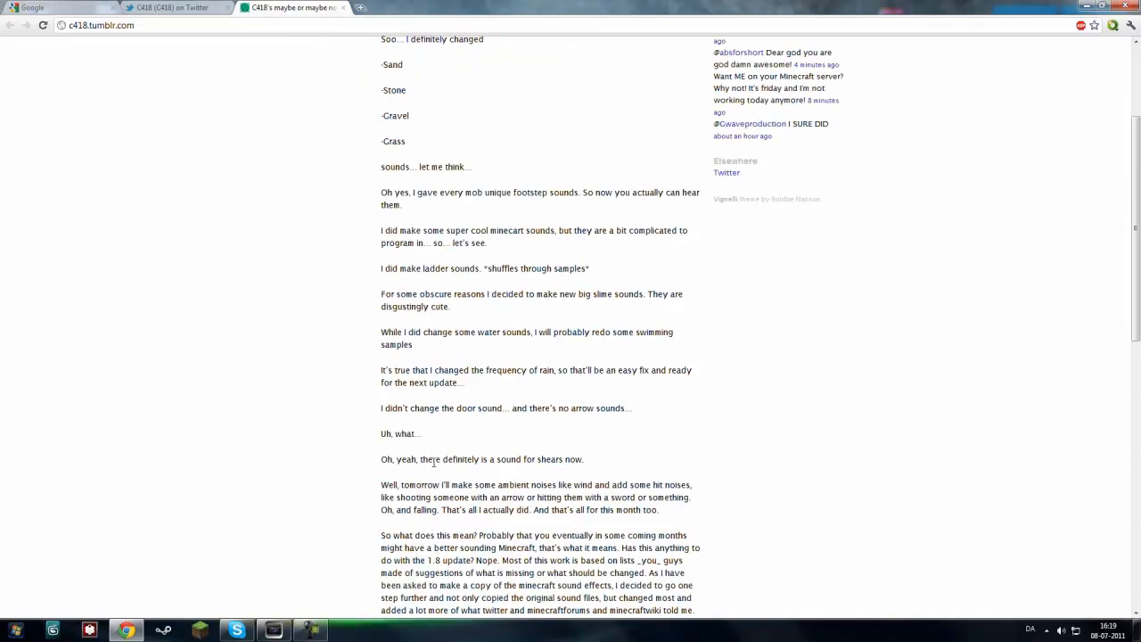
pyautogui.moveTo(435, 467)
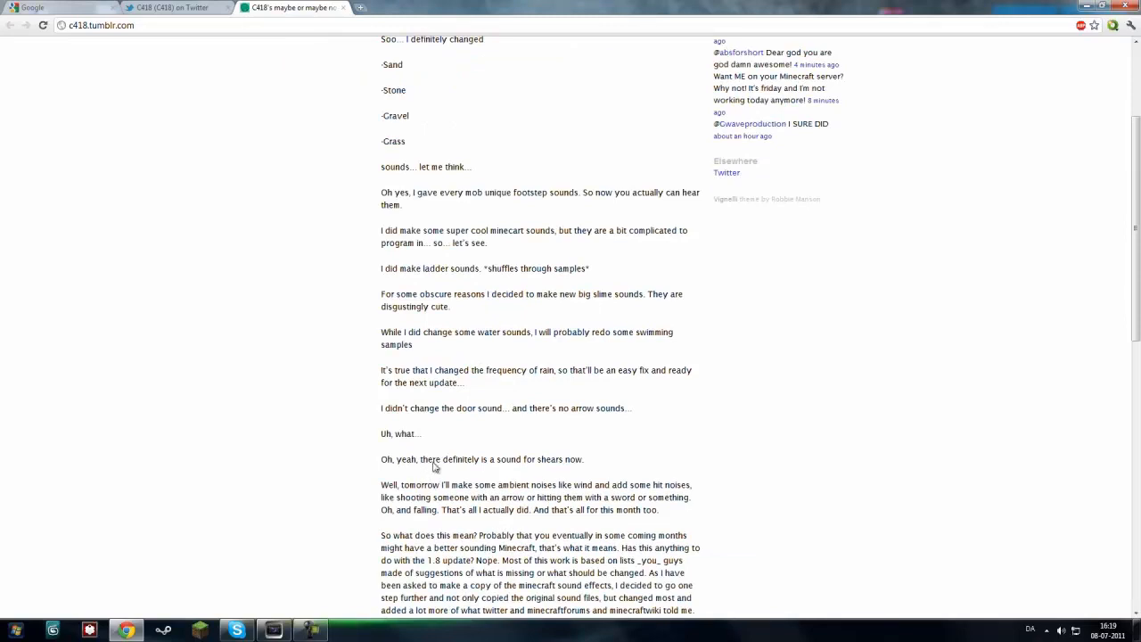
pyautogui.moveTo(310, 446)
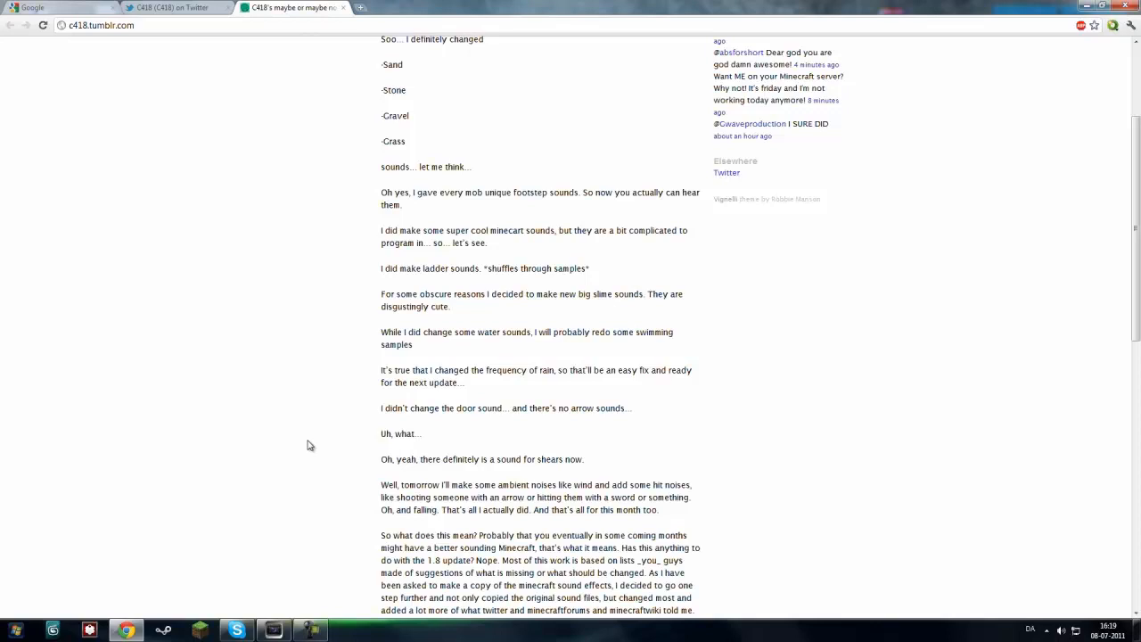
pyautogui.scroll(-3)
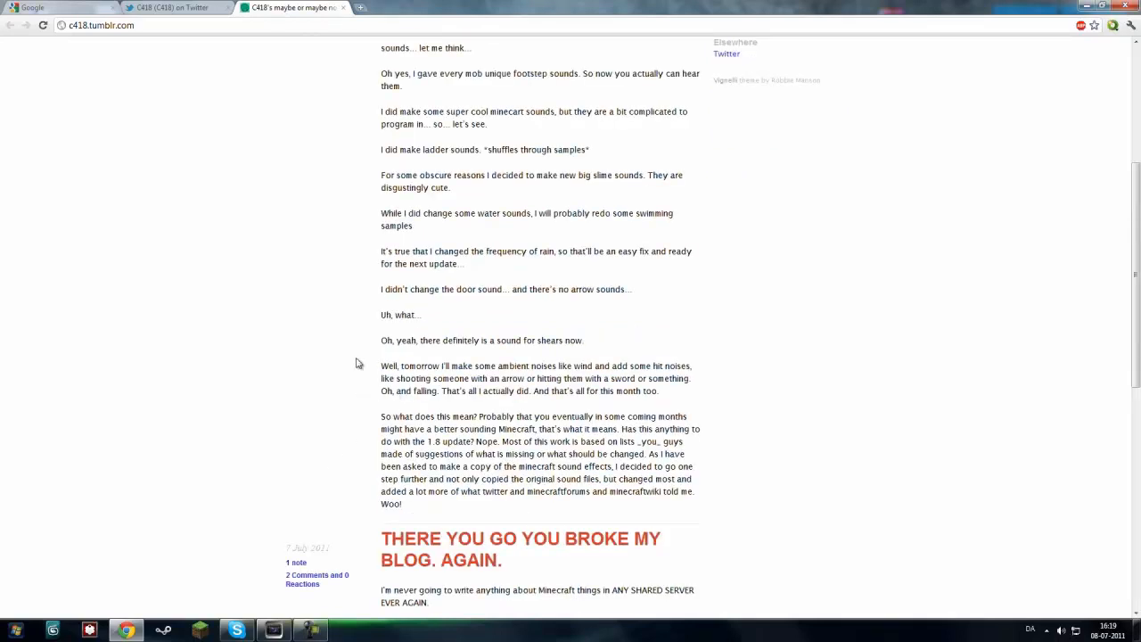
pyautogui.moveTo(384, 372)
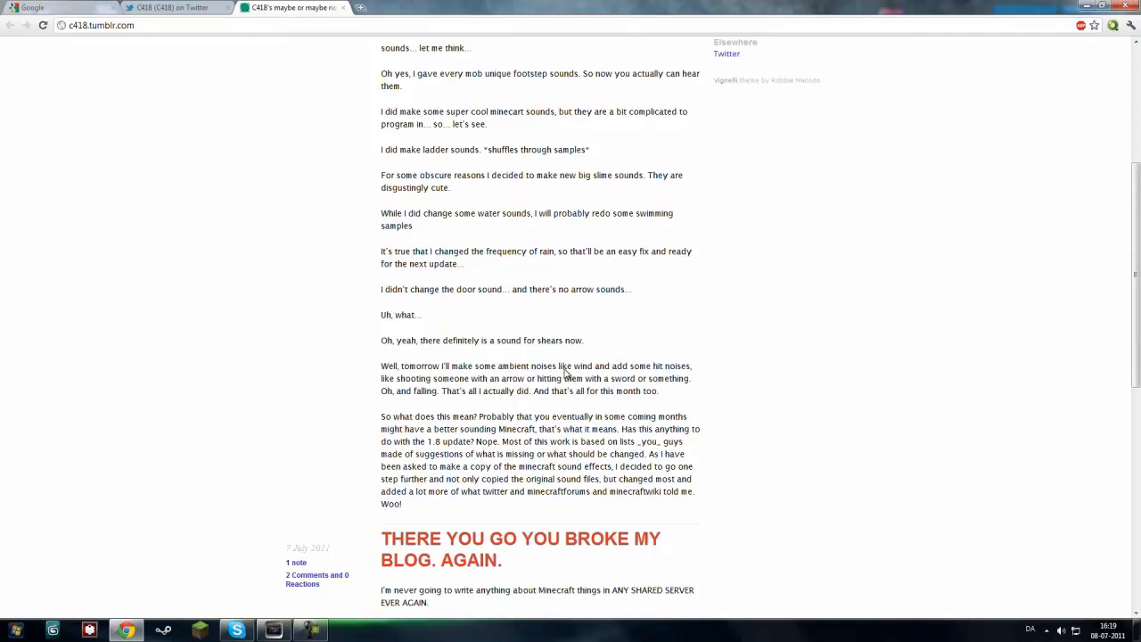
pyautogui.moveTo(396, 388)
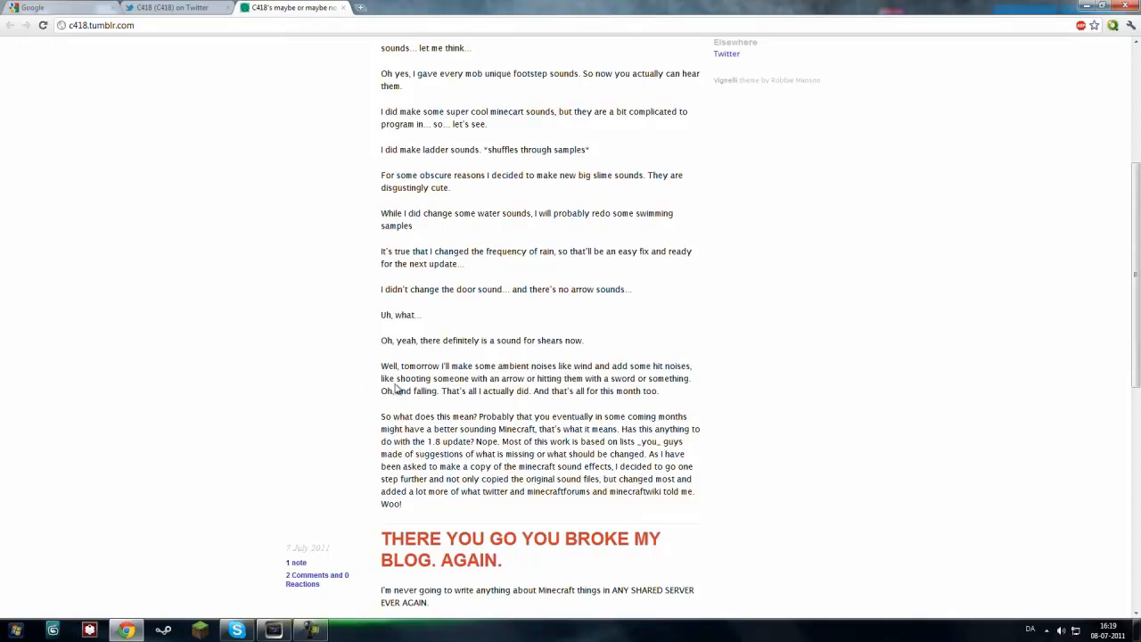
pyautogui.moveTo(436, 382)
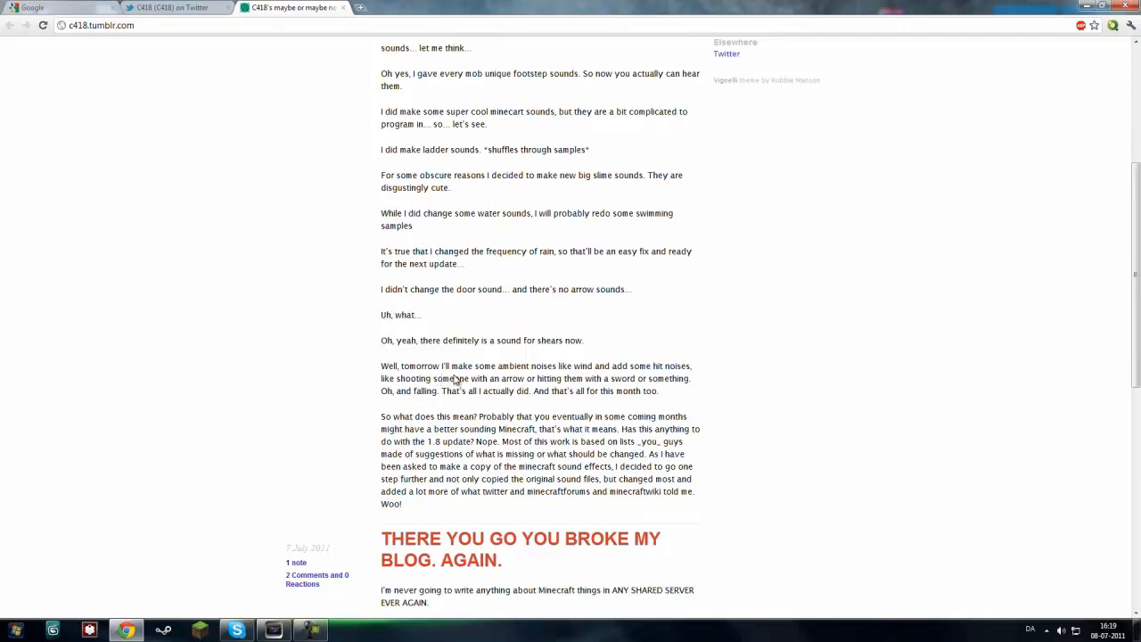
pyautogui.moveTo(374, 408)
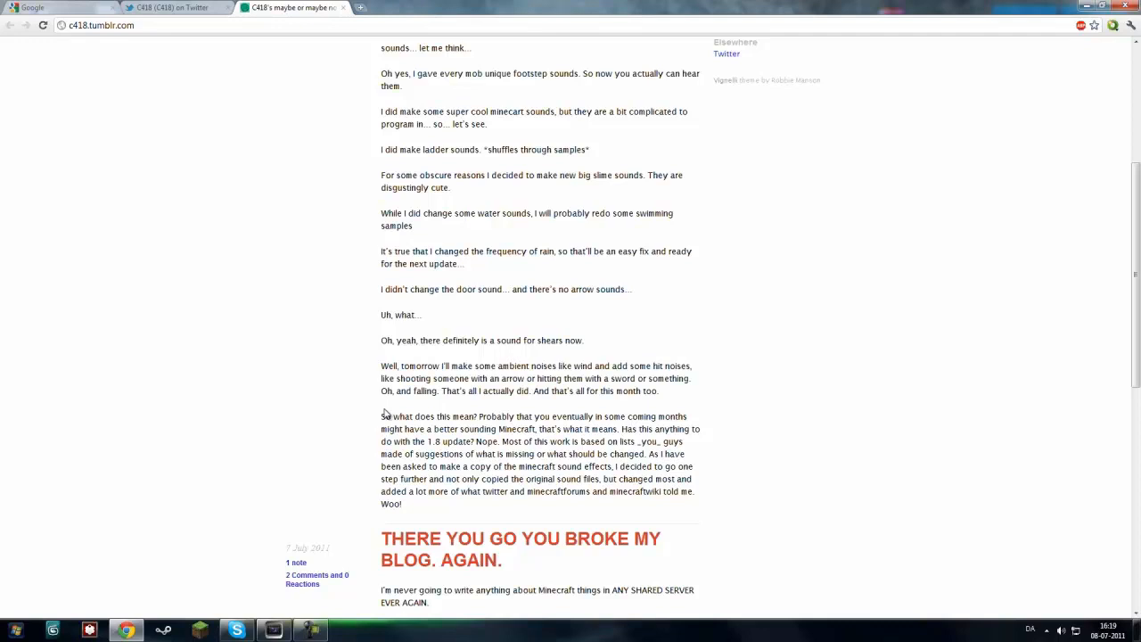
pyautogui.moveTo(383, 410)
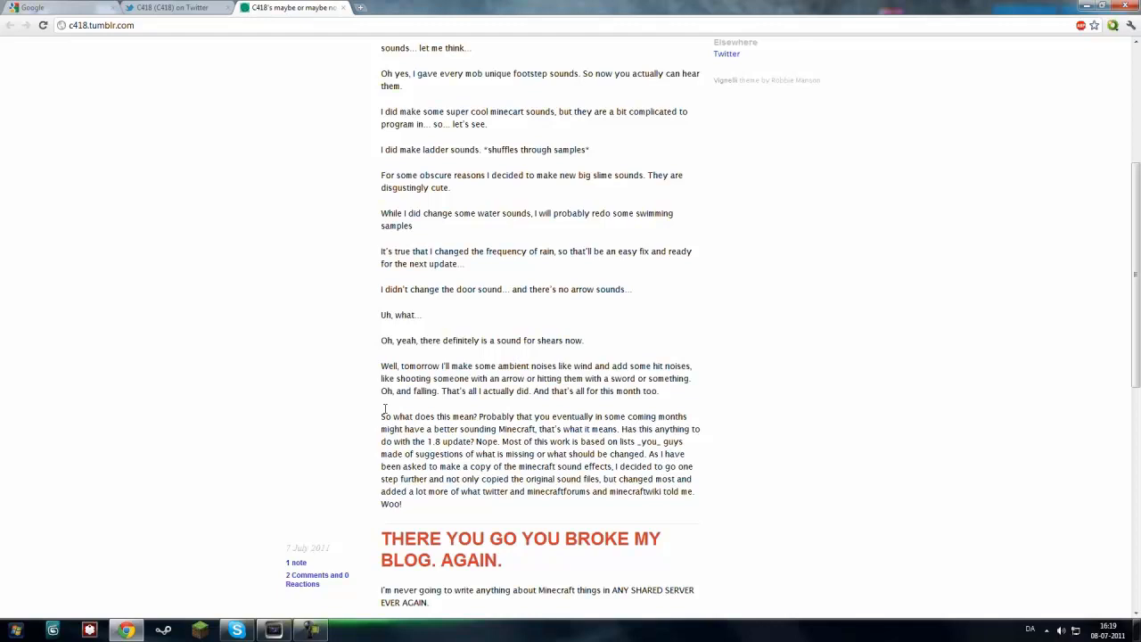
pyautogui.moveTo(385, 413)
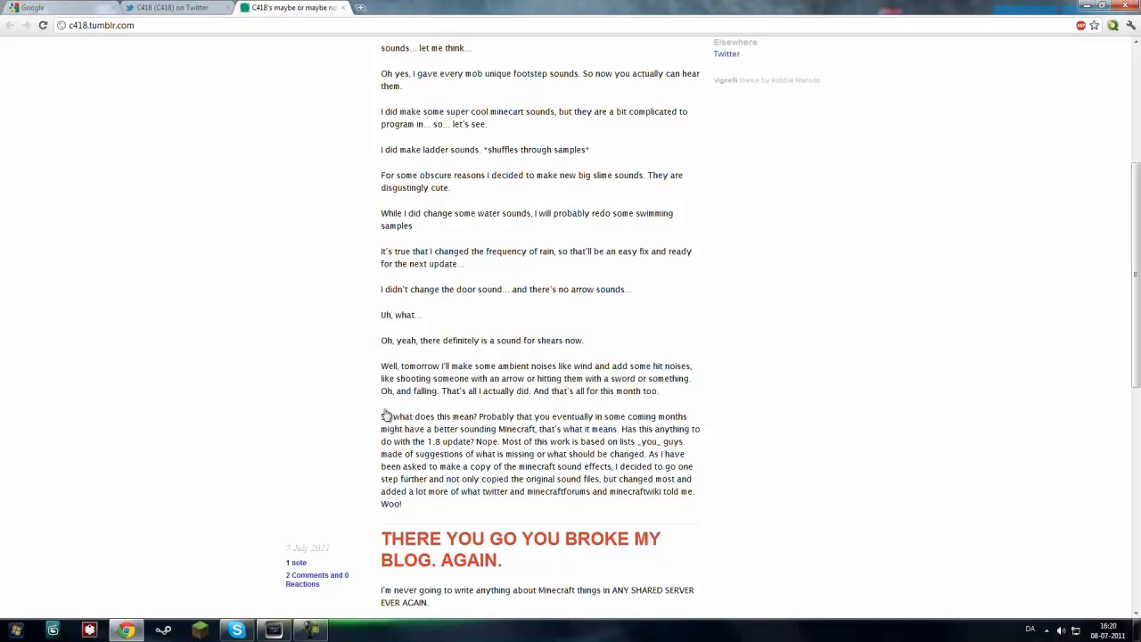
pyautogui.scroll(3)
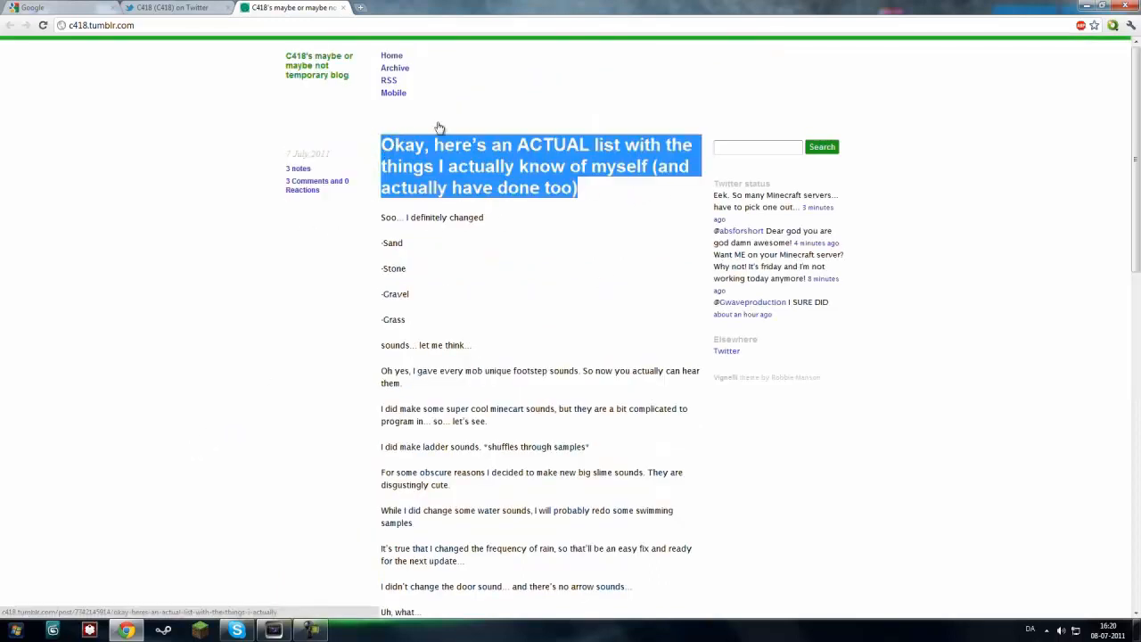
# Switch to the C418 Twitter profile tab showing his recent tweets
pyautogui.click(175, 7)
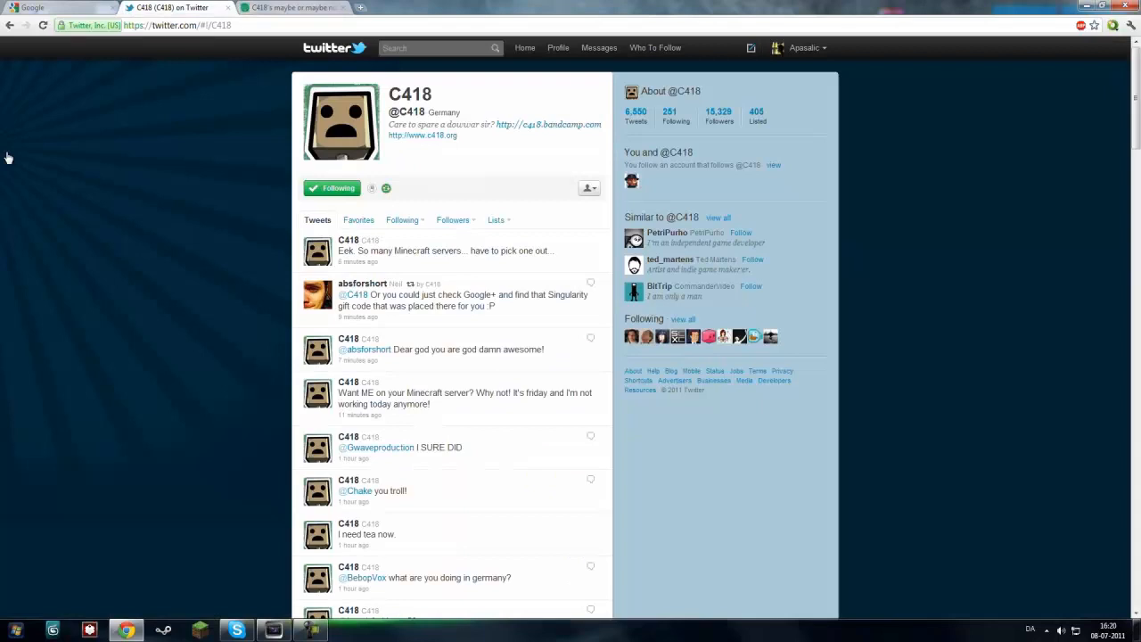
pyautogui.moveTo(633, 189)
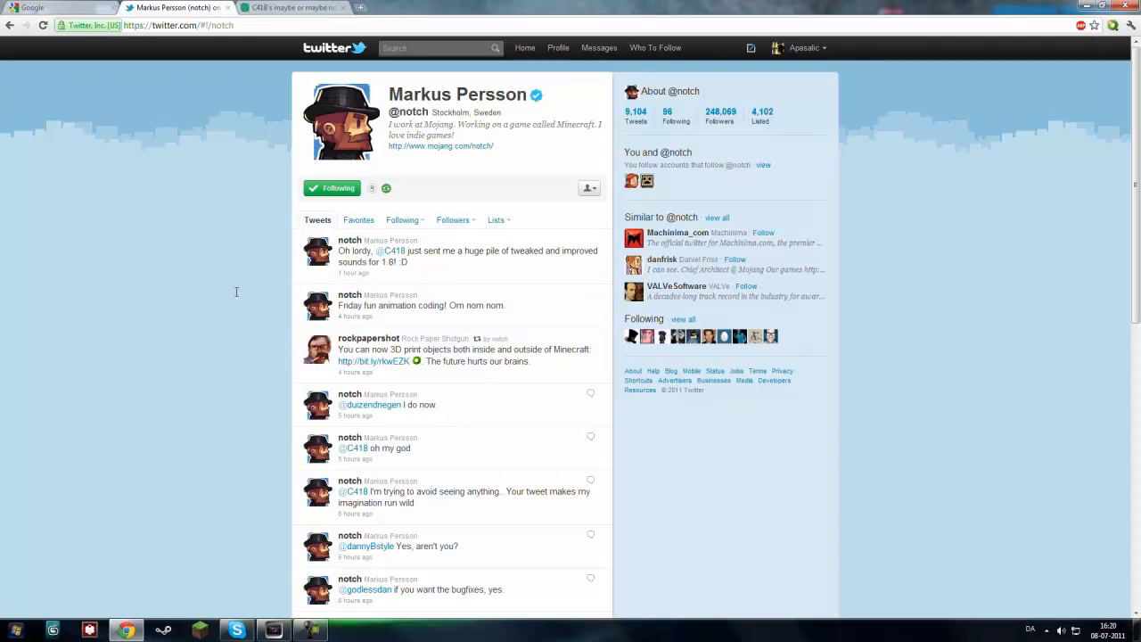
pyautogui.moveTo(237, 296)
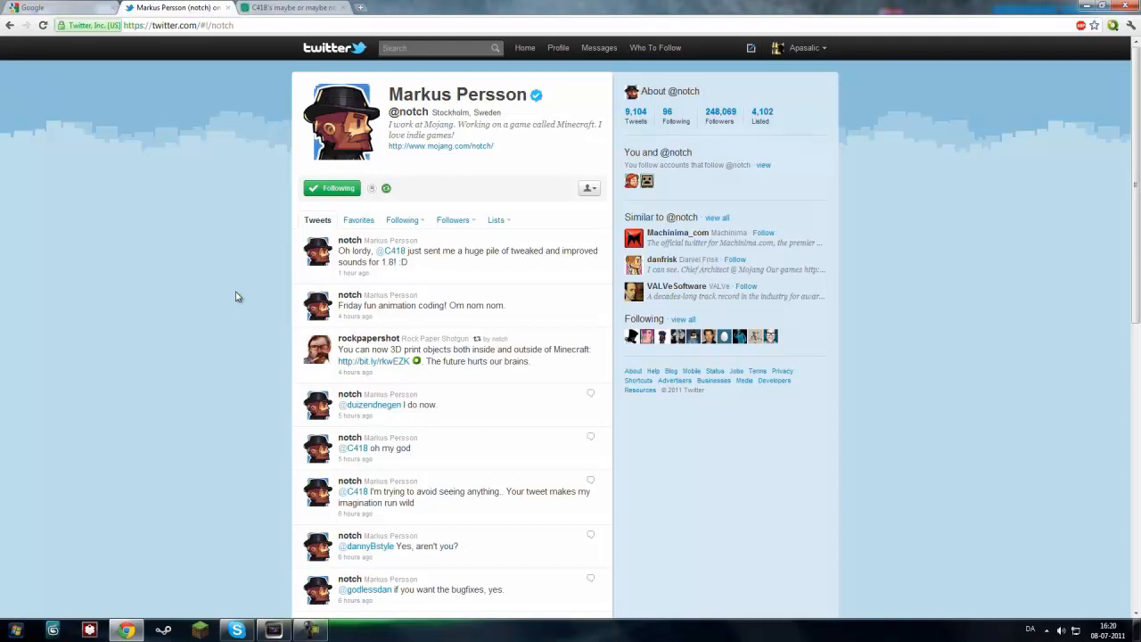
pyautogui.moveTo(167, 261)
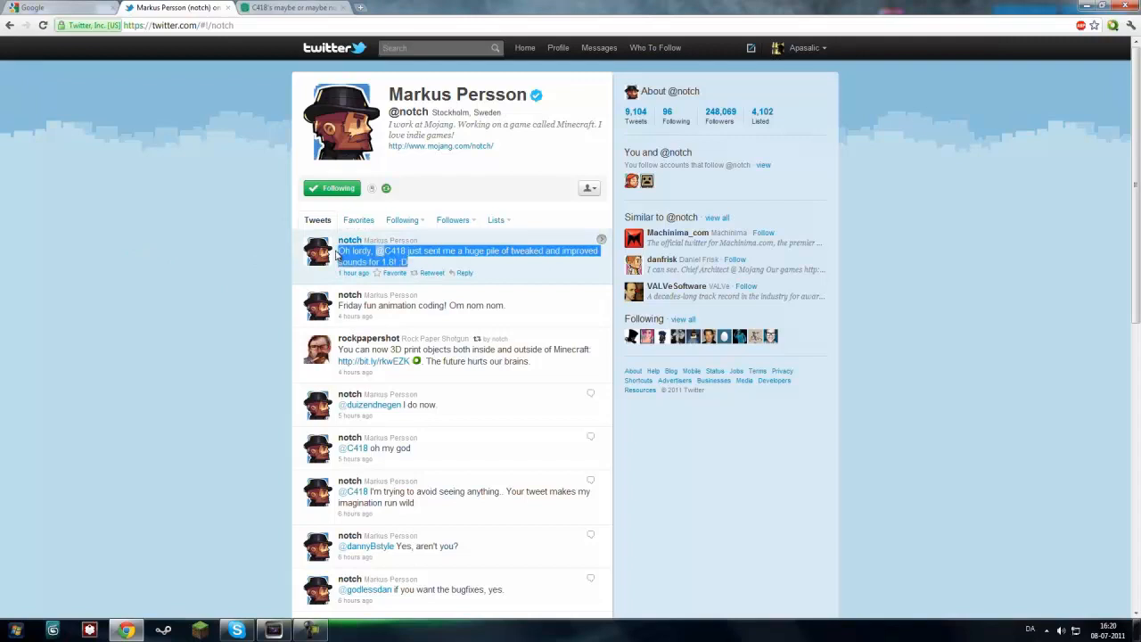
# Clear the highlight on notch's top tweet about receiving tweaked sounds for 1.8
pyautogui.click(172, 239)
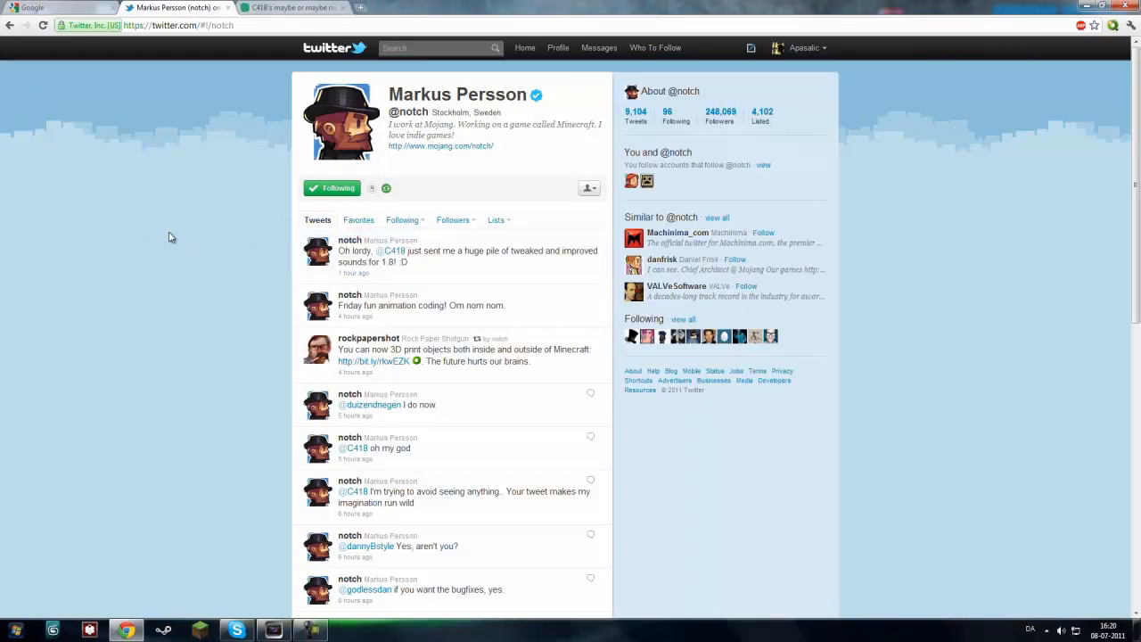